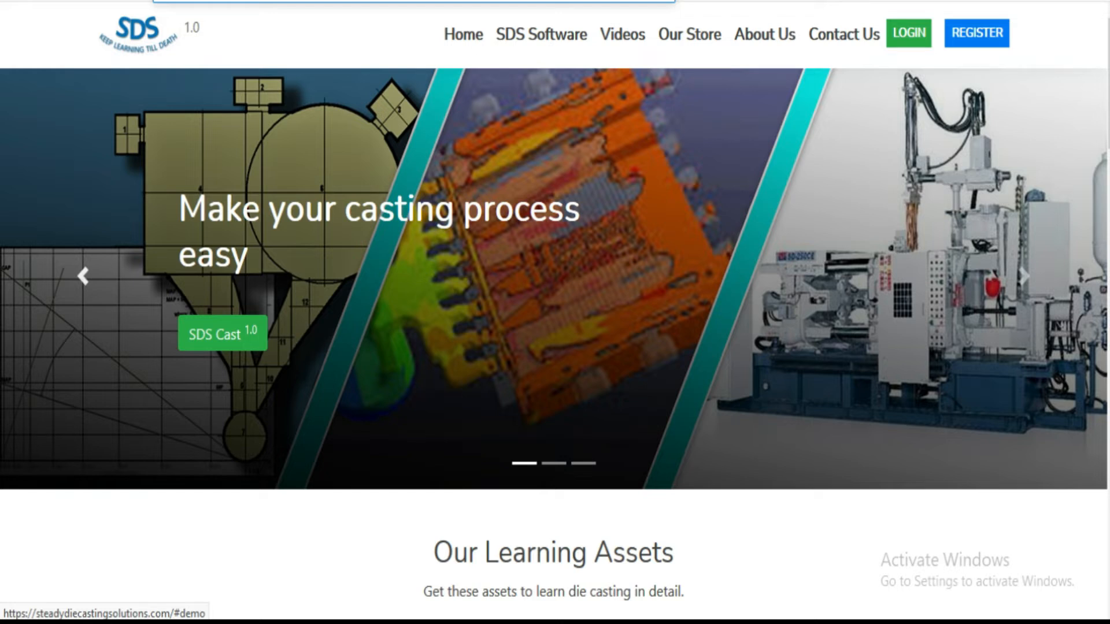
Open the SDS Cast 1.0 tools dashboard and look over its casting tool cards
{"action": "left_click", "coordinate": [908, 34]}
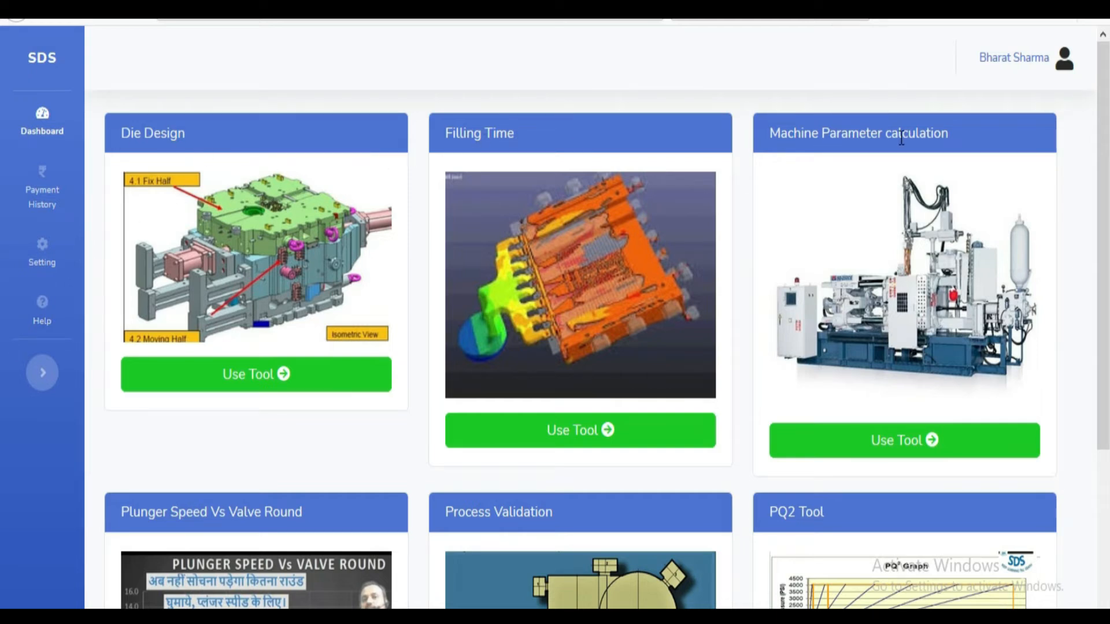
{"action": "scroll", "scroll_direction": "down", "scroll_amount": 3}
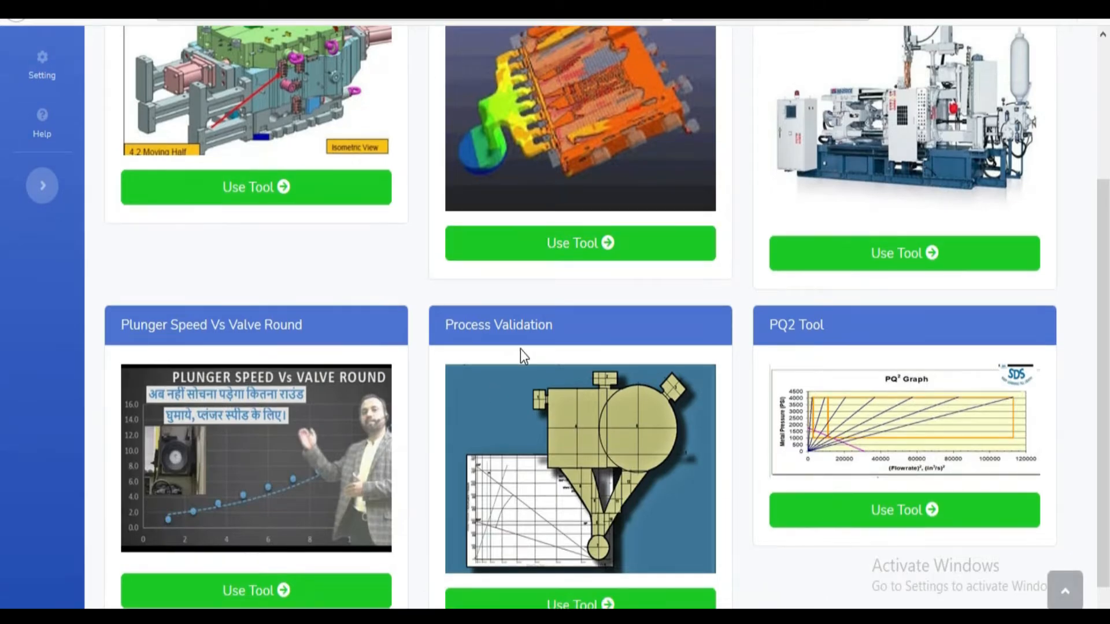
{"action": "scroll", "scroll_direction": "up", "scroll_amount": 3}
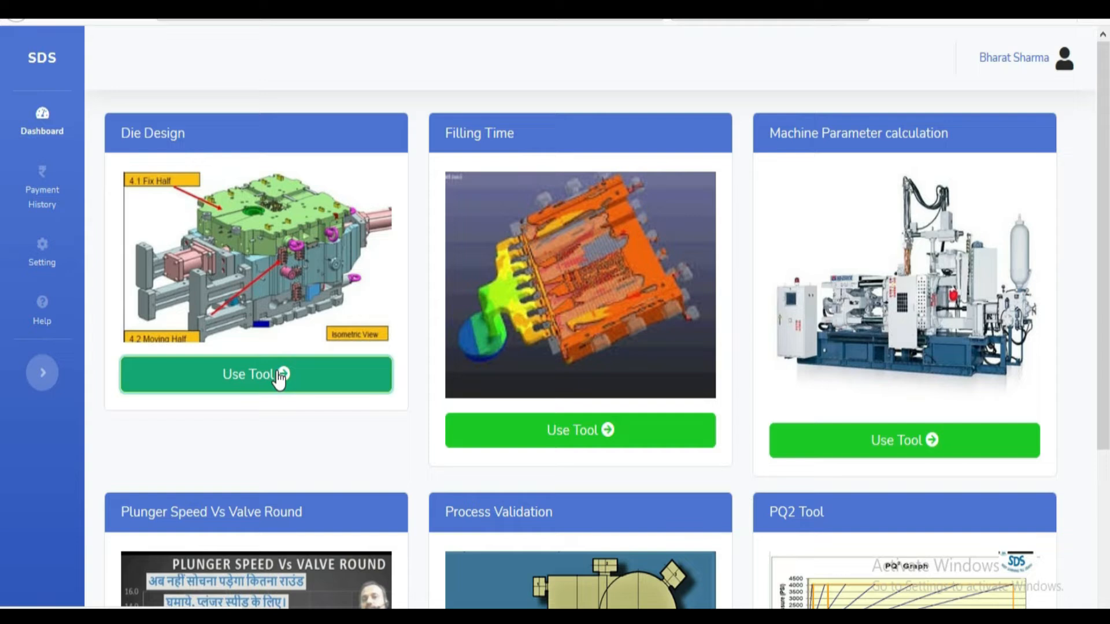
Run the Die Design calculation for tonnage, shot weight, runner design and gate area
{"action": "left_click", "coordinate": [256, 375]}
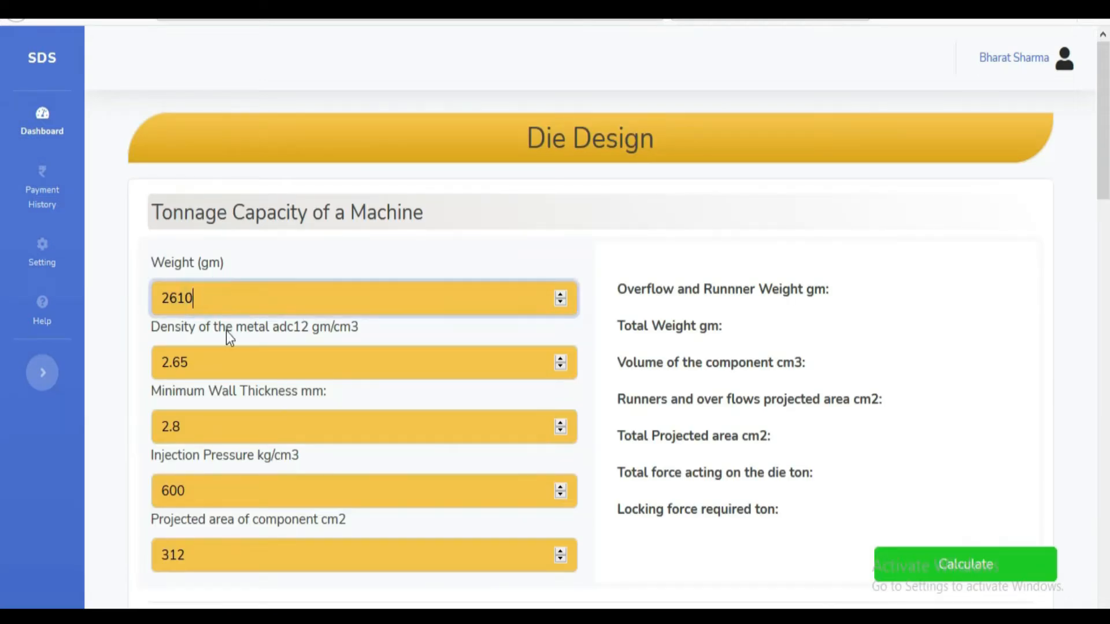
{"action": "left_click", "coordinate": [227, 555]}
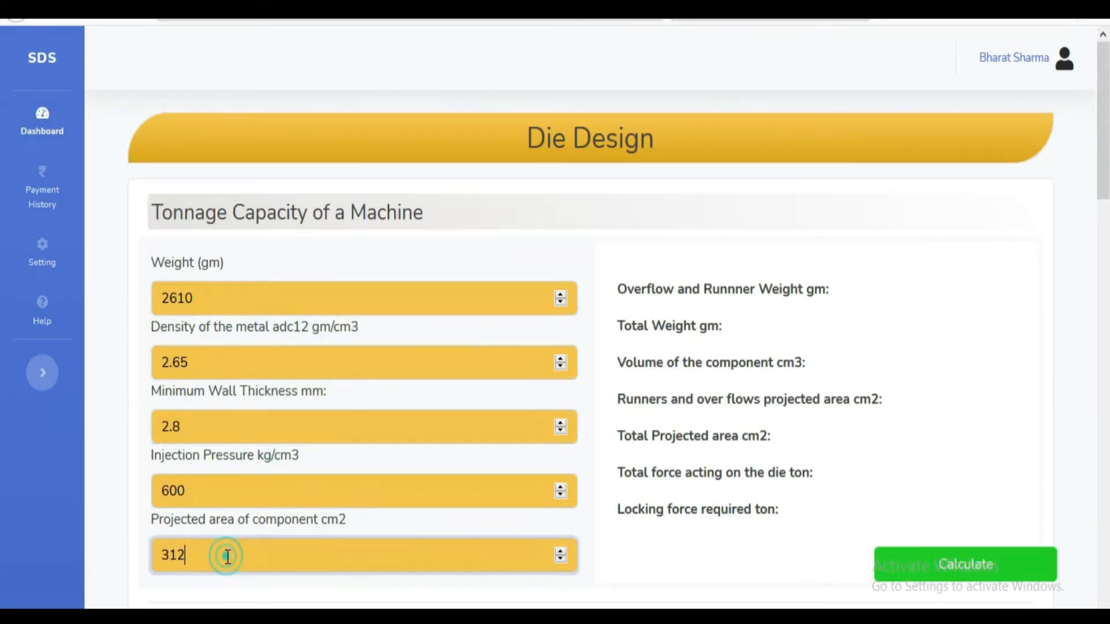
{"action": "left_click", "coordinate": [964, 564]}
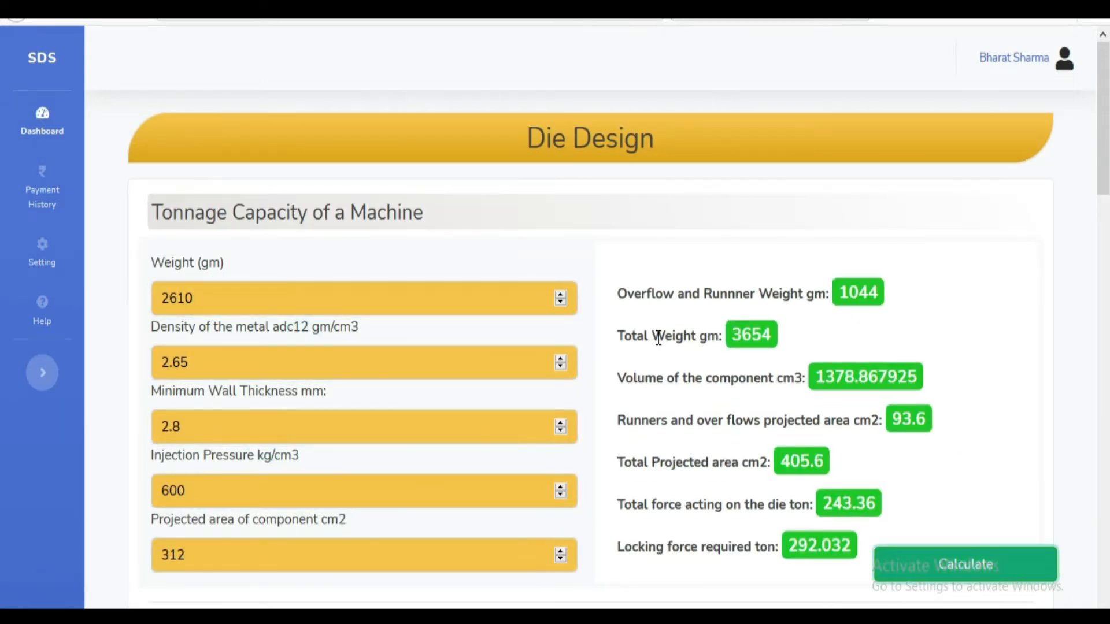
{"action": "scroll", "scroll_direction": "down", "scroll_amount": 3}
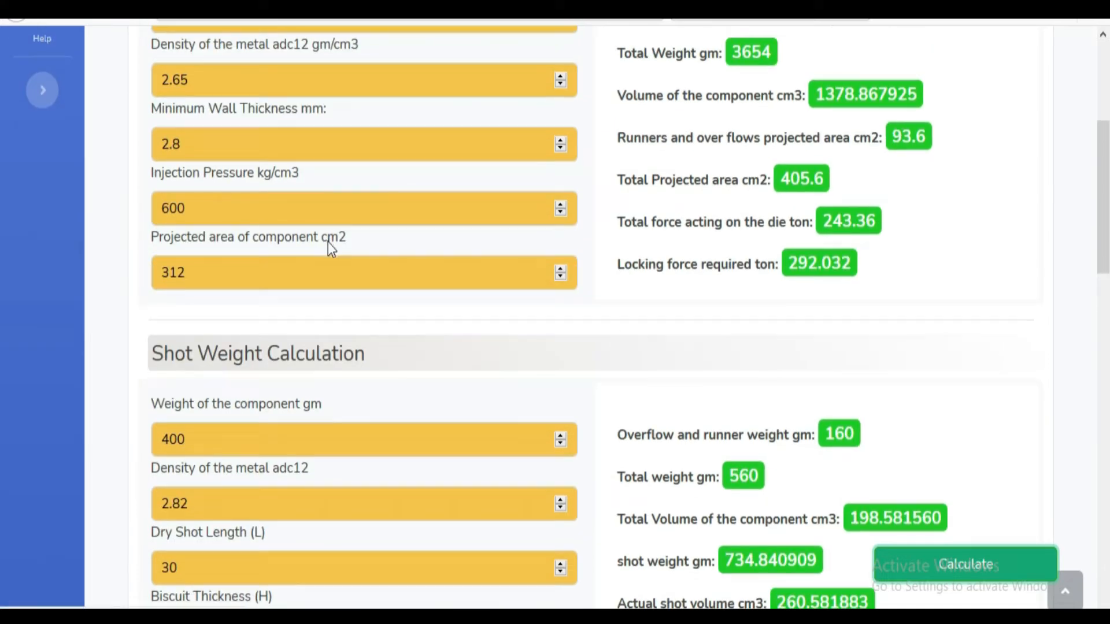
{"action": "scroll", "scroll_direction": "down", "scroll_amount": 3}
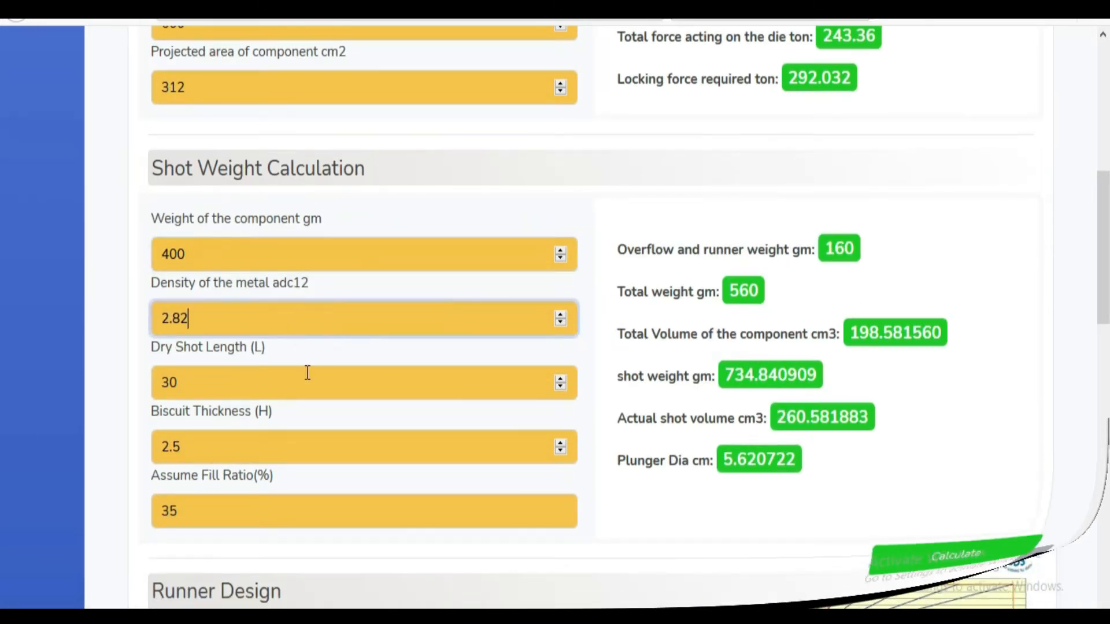
{"action": "scroll", "scroll_direction": "up", "scroll_amount": 3}
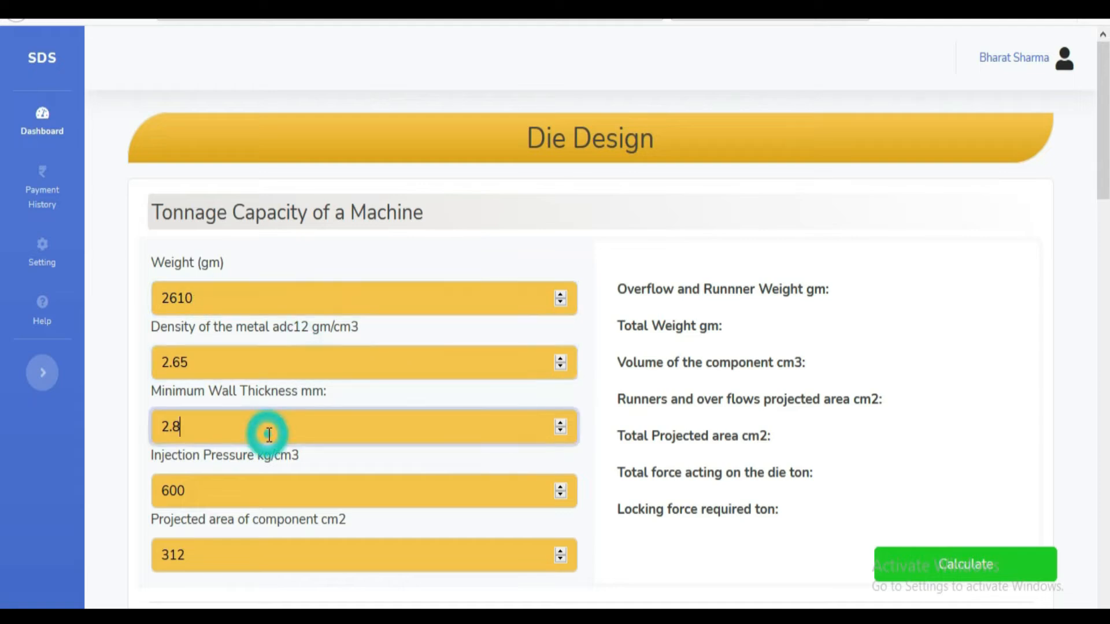
Recalculate the Die Design results and review total weight and locking force
{"action": "left_click", "coordinate": [964, 564]}
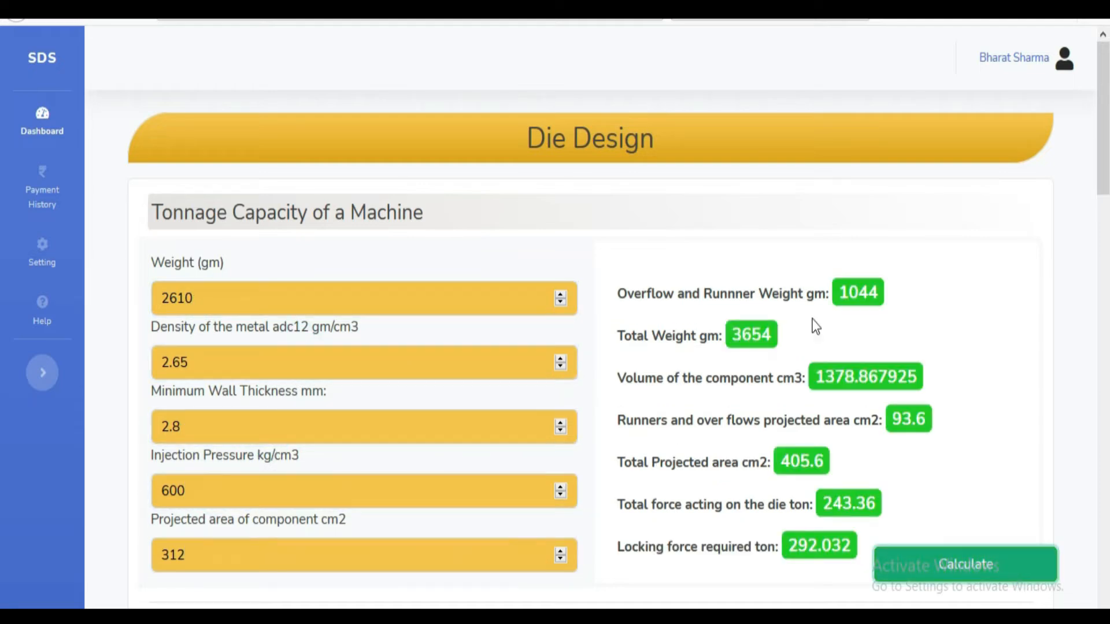
{"action": "scroll", "scroll_direction": "down", "scroll_amount": 3}
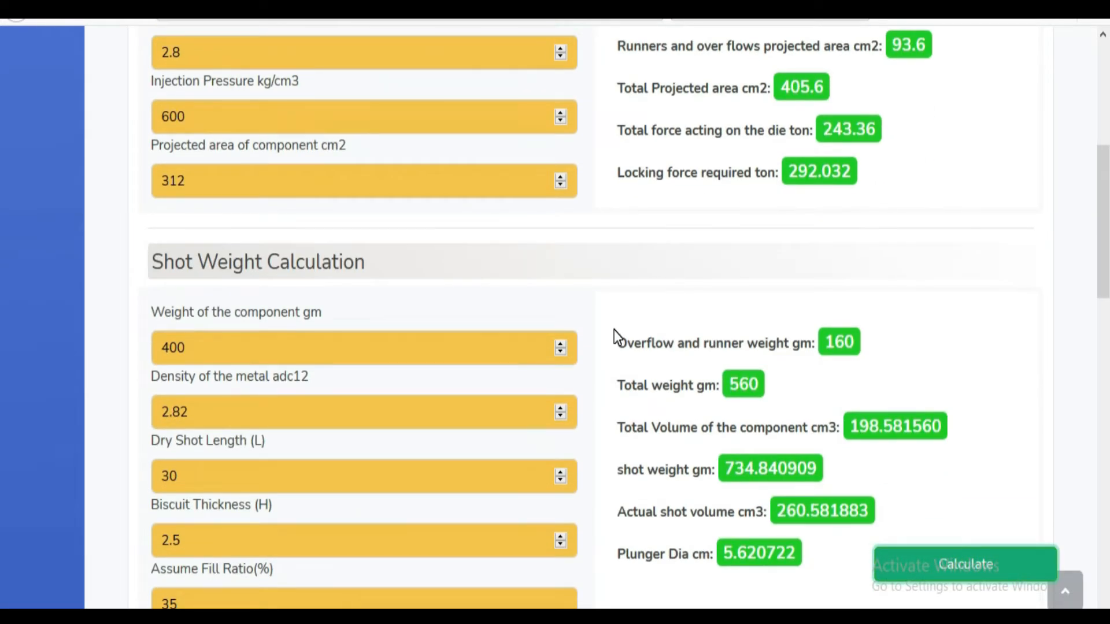
{"action": "scroll", "scroll_direction": "down", "scroll_amount": 3}
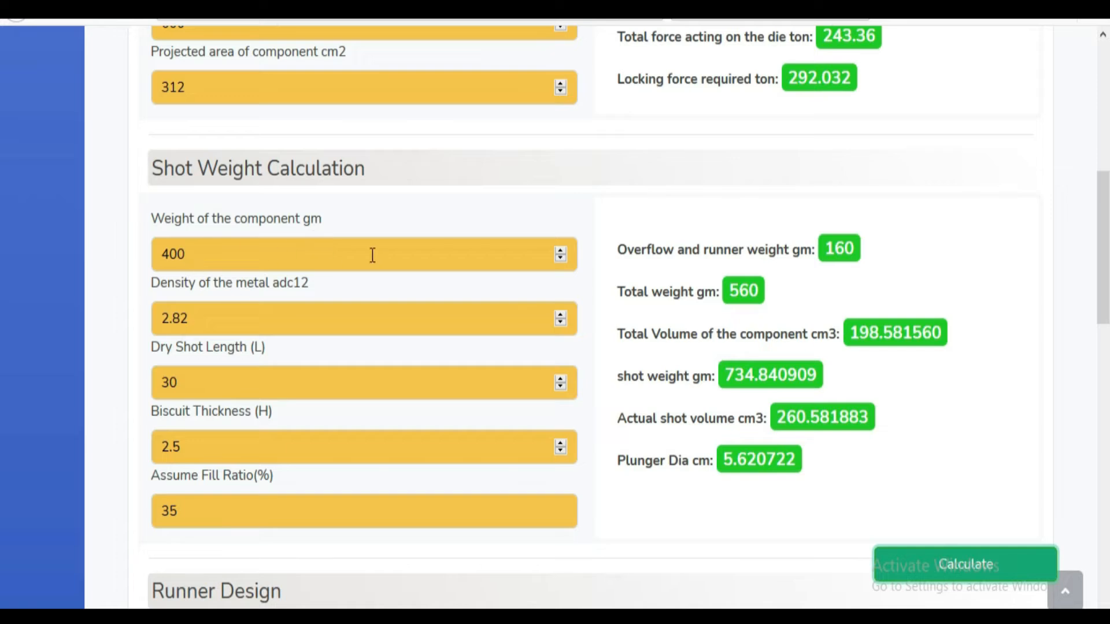
{"action": "left_click", "coordinate": [354, 446]}
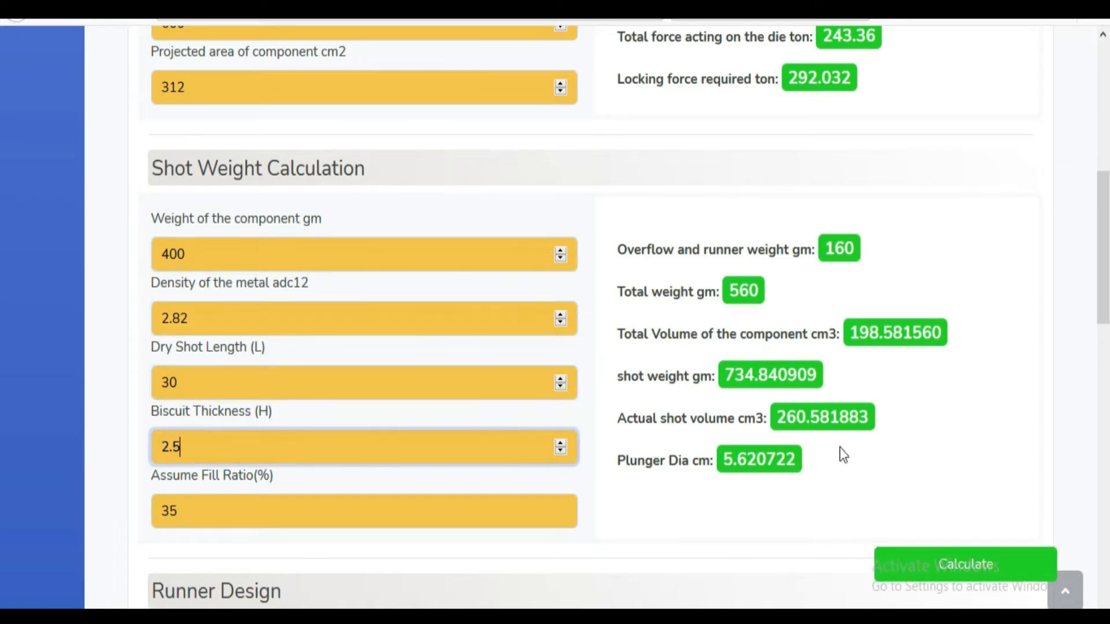
{"action": "scroll", "scroll_direction": "down", "scroll_amount": 3}
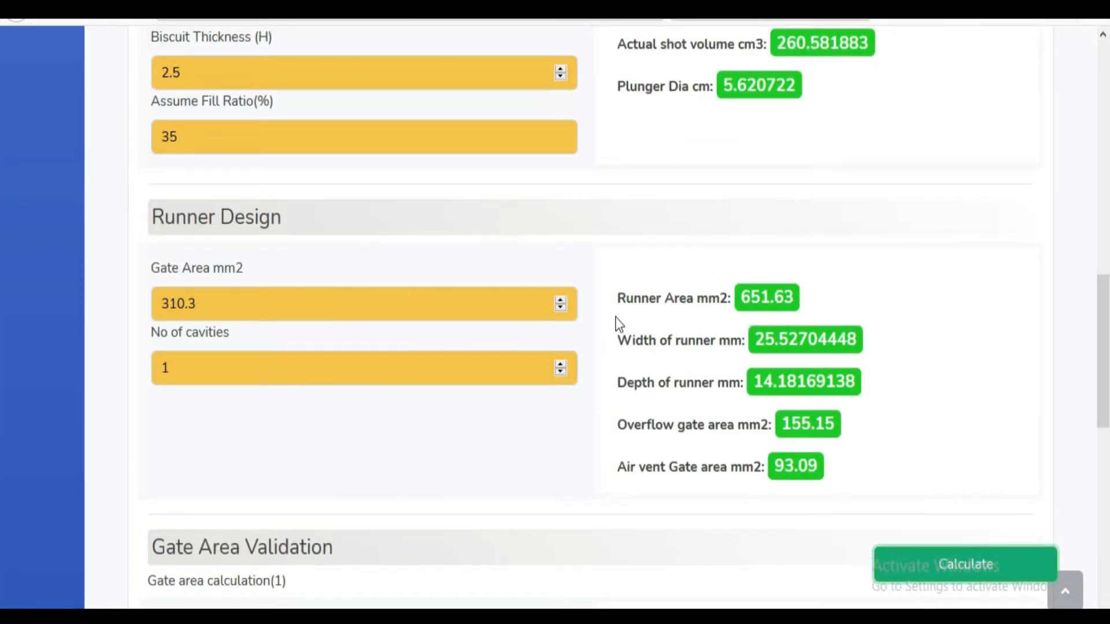
{"action": "mouse_move", "coordinate": [726, 341]}
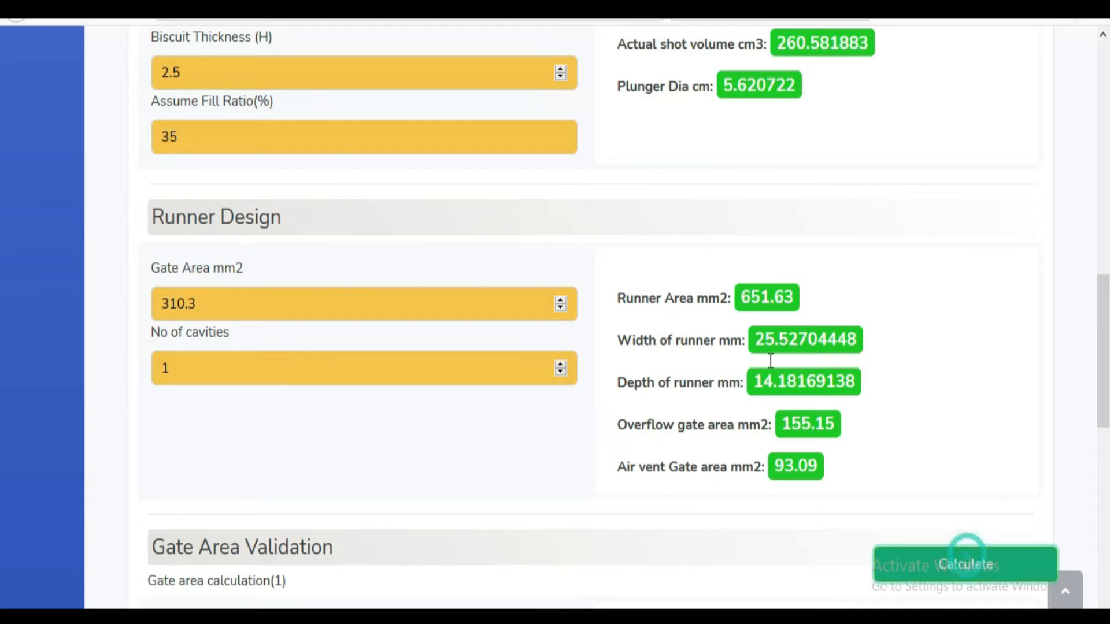
{"action": "scroll", "scroll_direction": "down", "scroll_amount": 3}
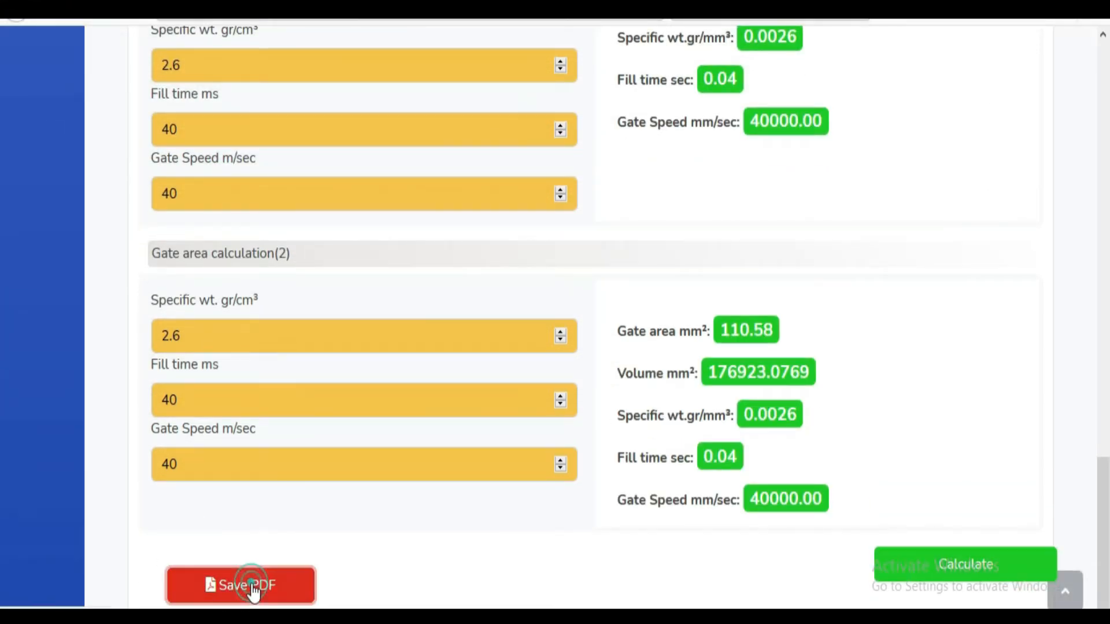
Save the Die Design calculation results as a PDF
{"action": "left_click", "coordinate": [240, 585]}
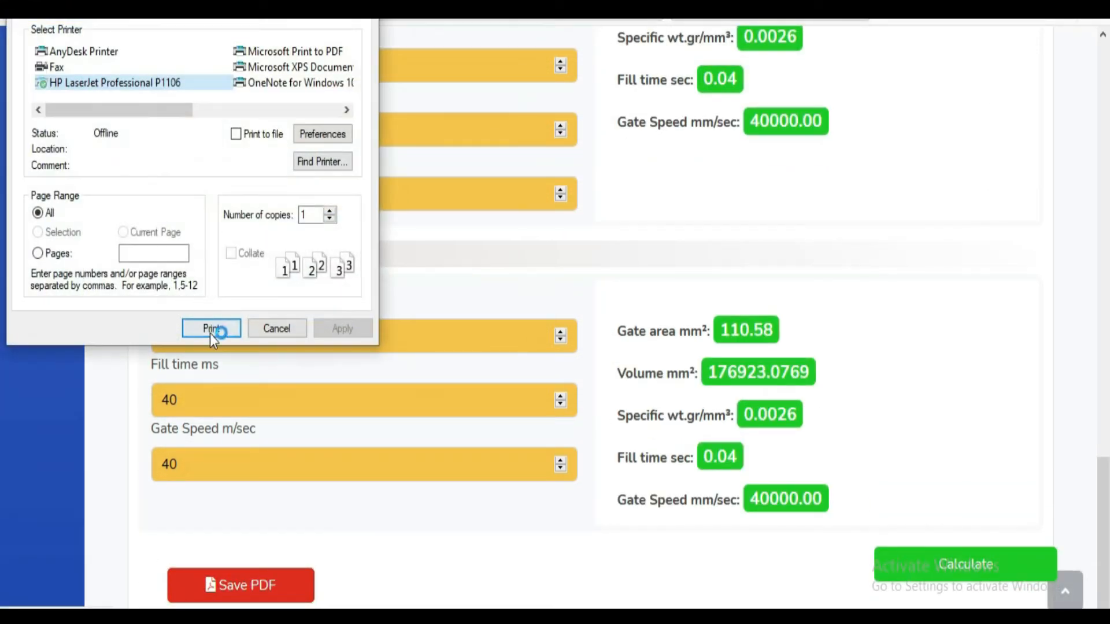
{"action": "left_click", "coordinate": [210, 328]}
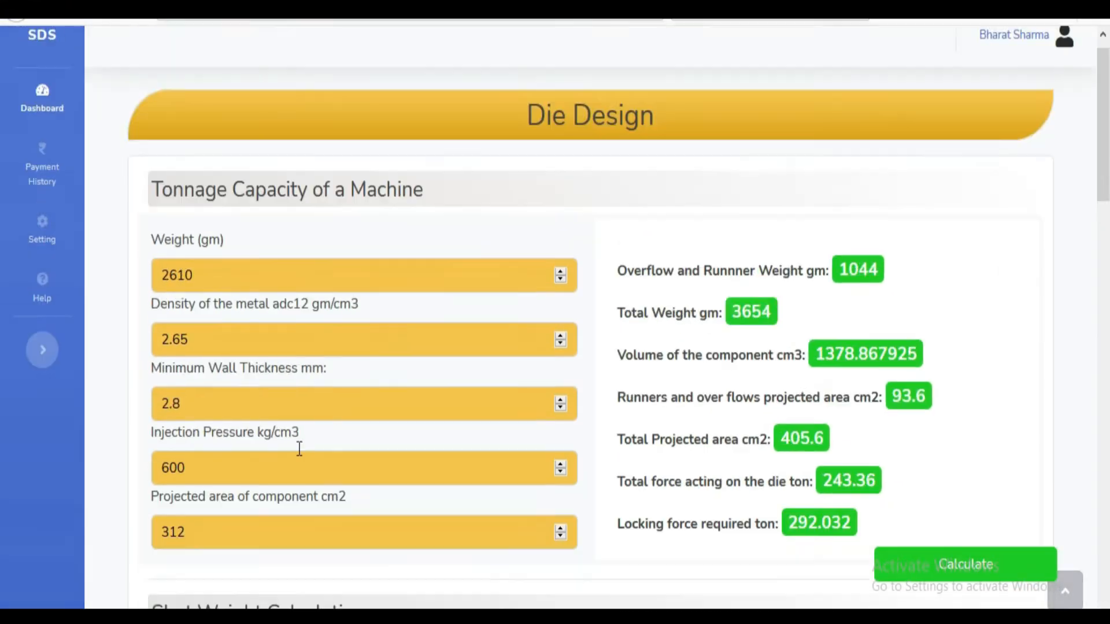
Page through the percent solids chart and die steel constant reference table
{"action": "scroll", "scroll_direction": "down", "scroll_amount": 3}
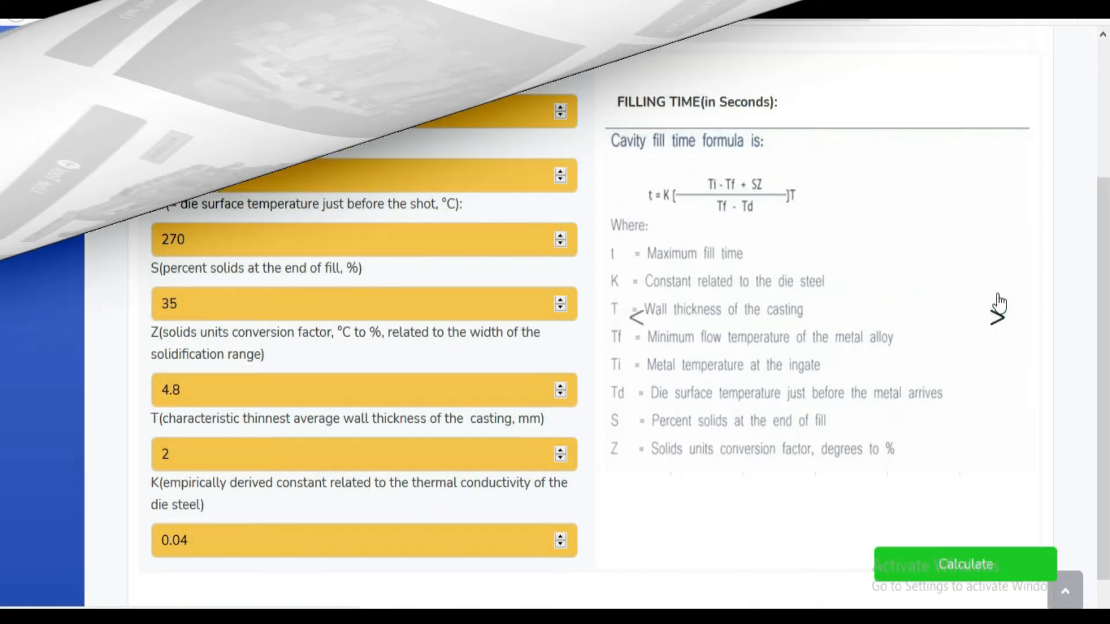
{"action": "left_click", "coordinate": [997, 304]}
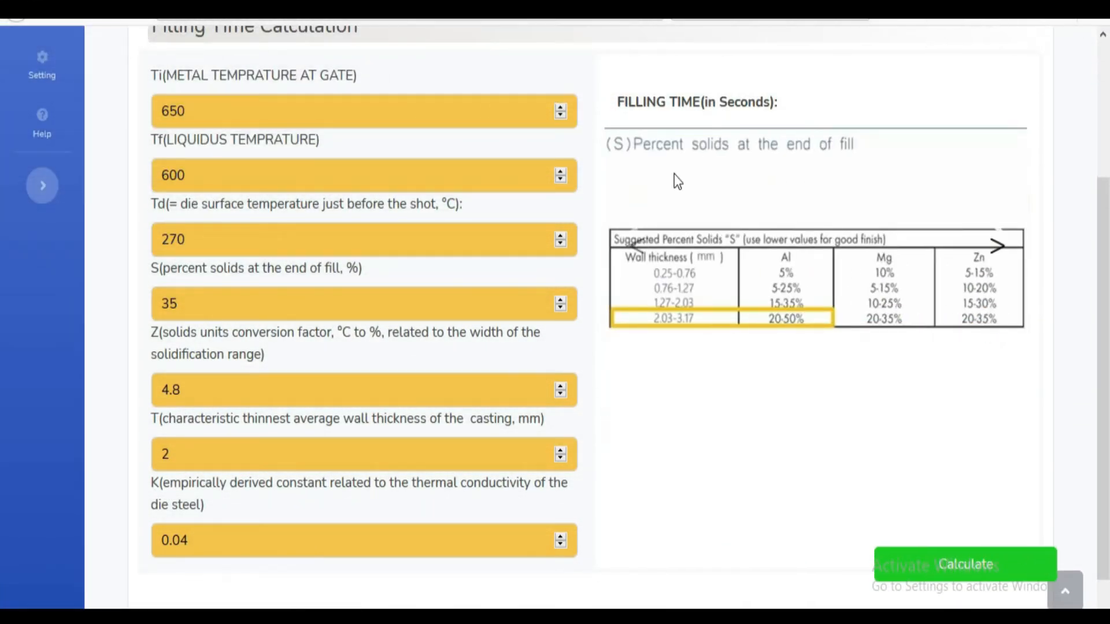
{"action": "mouse_move", "coordinate": [207, 354]}
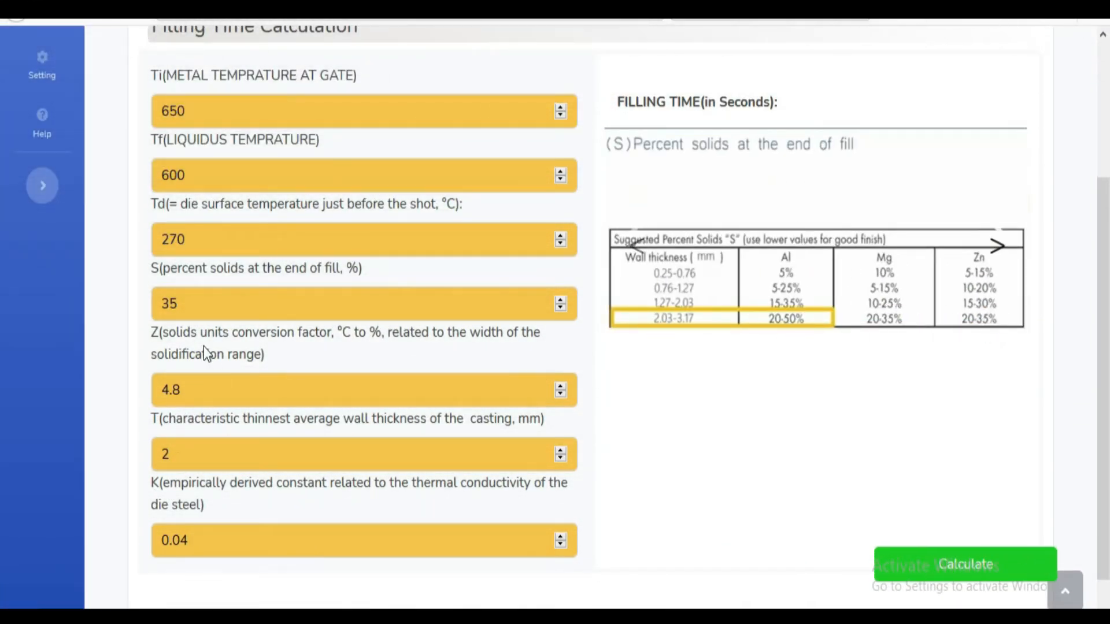
{"action": "mouse_move", "coordinate": [994, 251]}
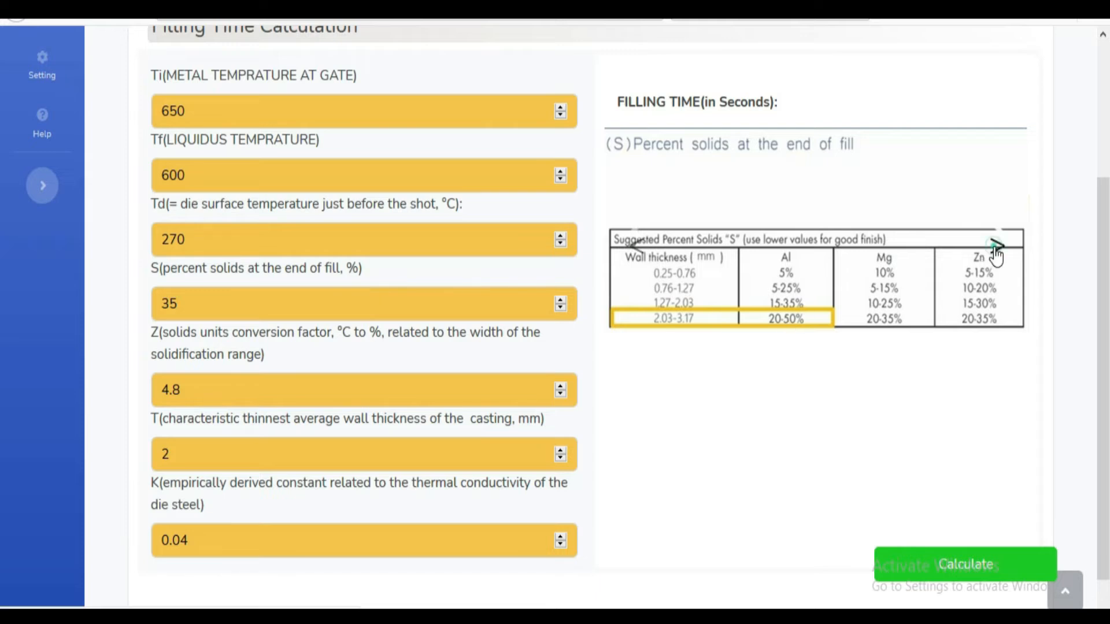
{"action": "left_click", "coordinate": [994, 248]}
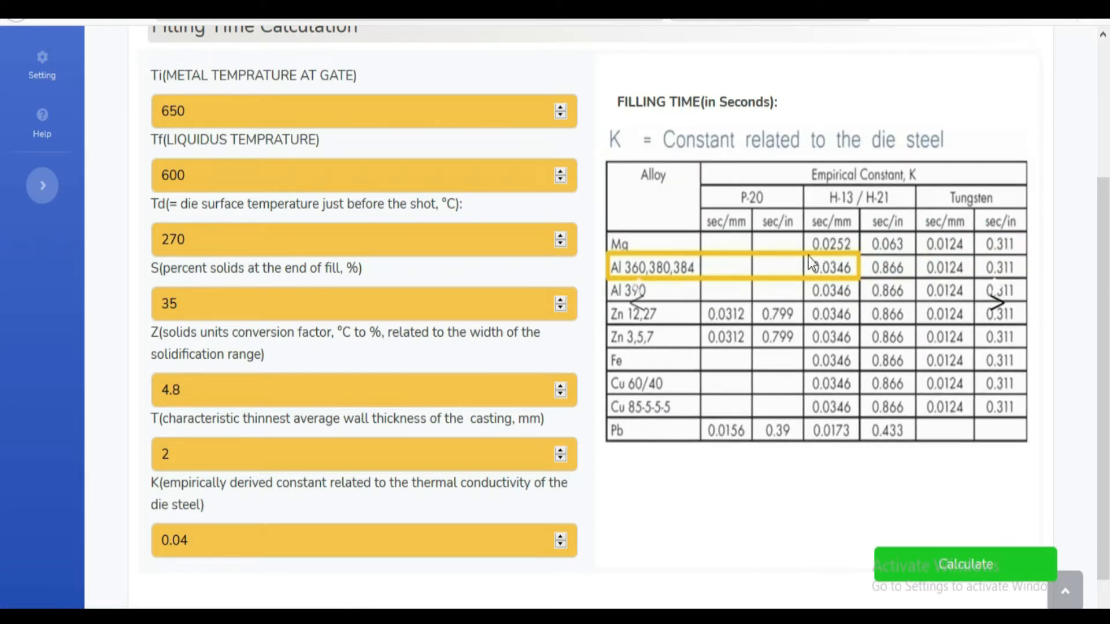
Calculate a filling time of 0.05 seconds and return to the tools dashboard
{"action": "left_click", "coordinate": [964, 564]}
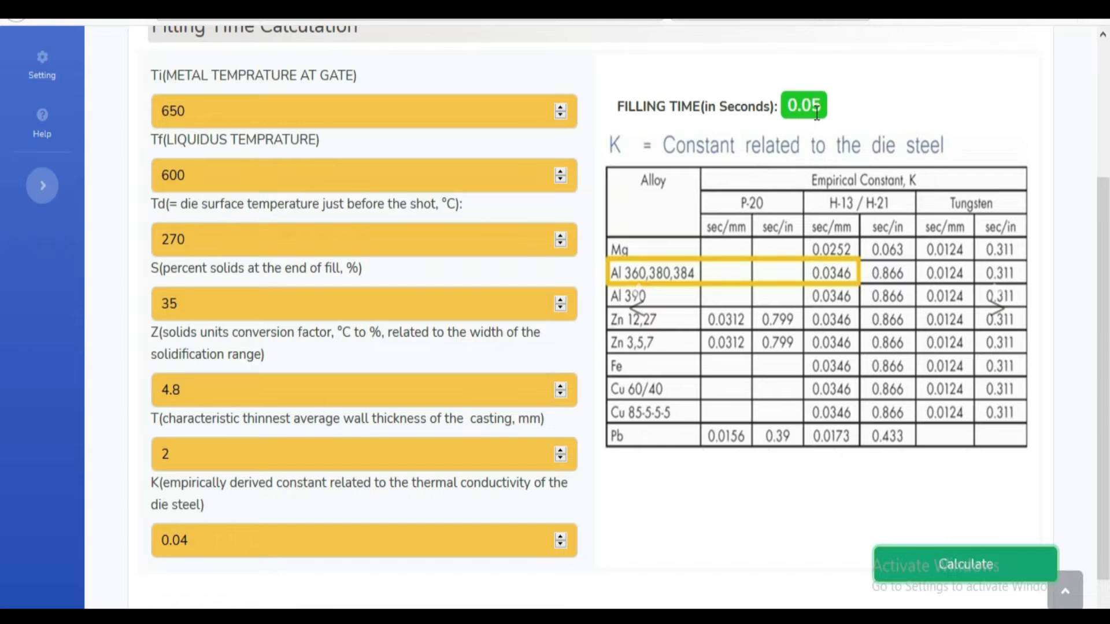
{"action": "scroll", "scroll_direction": "down", "scroll_amount": 3}
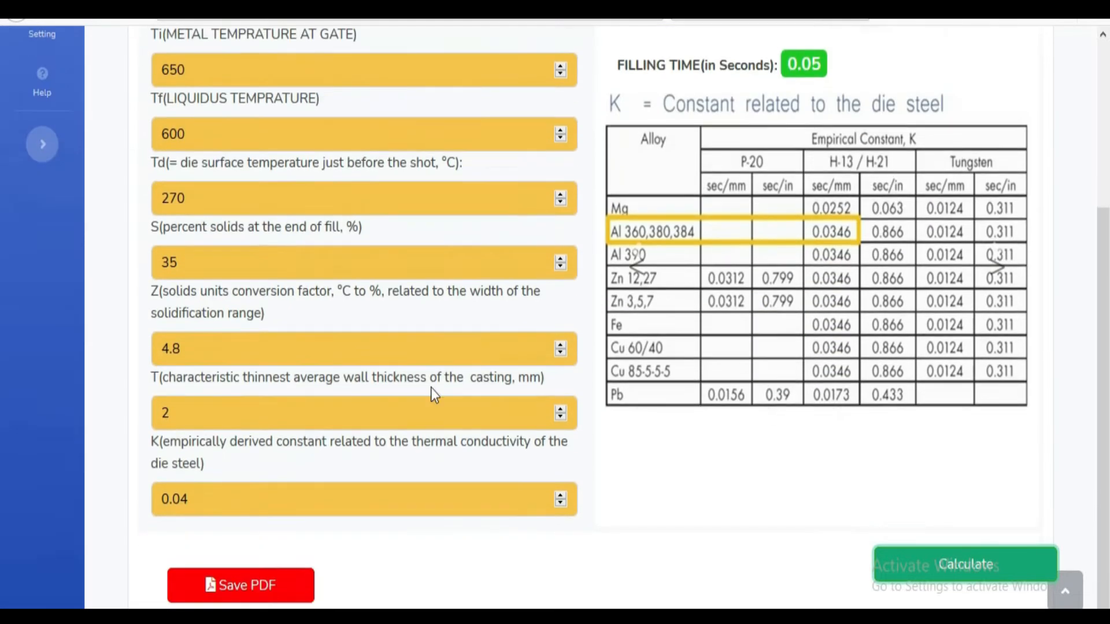
{"action": "left_click", "coordinate": [42, 122]}
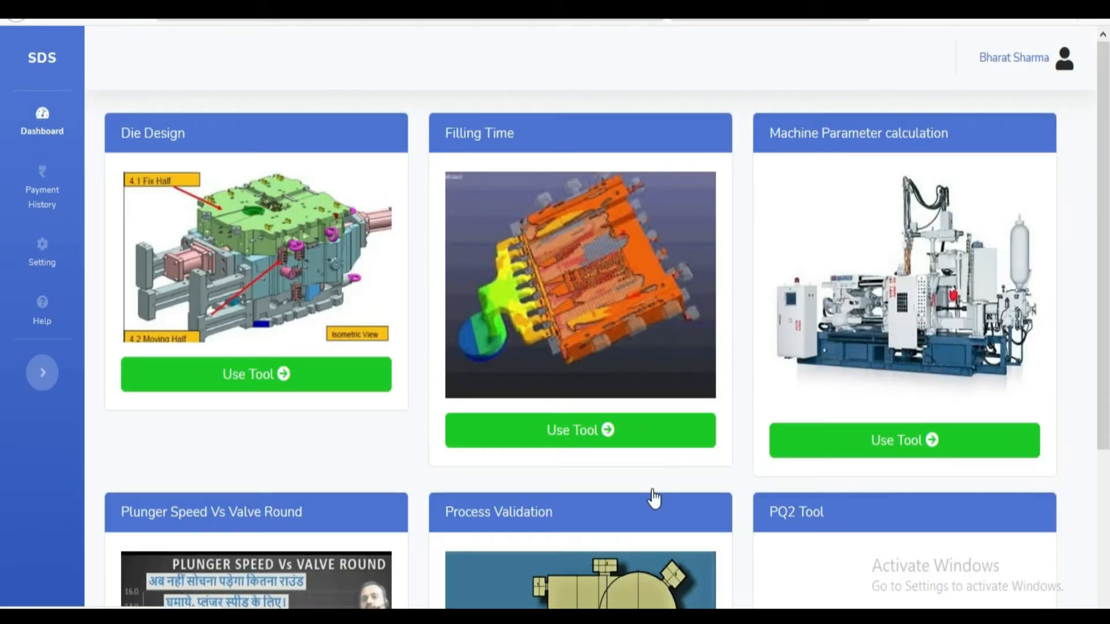
Calculate machine parameters giving shot volume, gate velocity and filling ratio results
{"action": "left_click", "coordinate": [904, 439]}
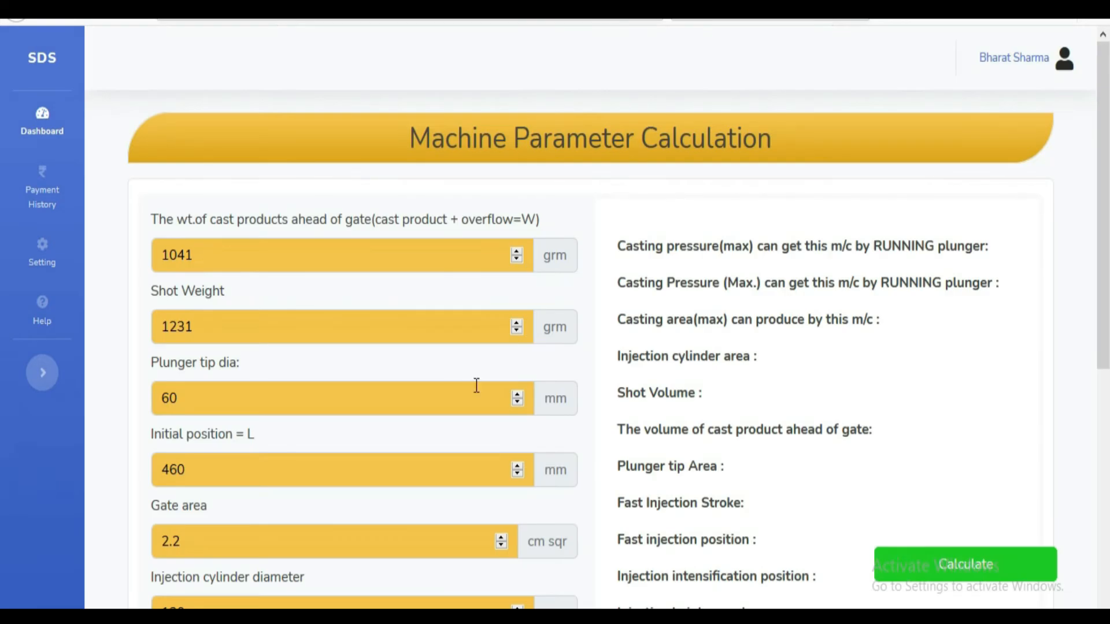
{"action": "scroll", "scroll_direction": "down", "scroll_amount": 3}
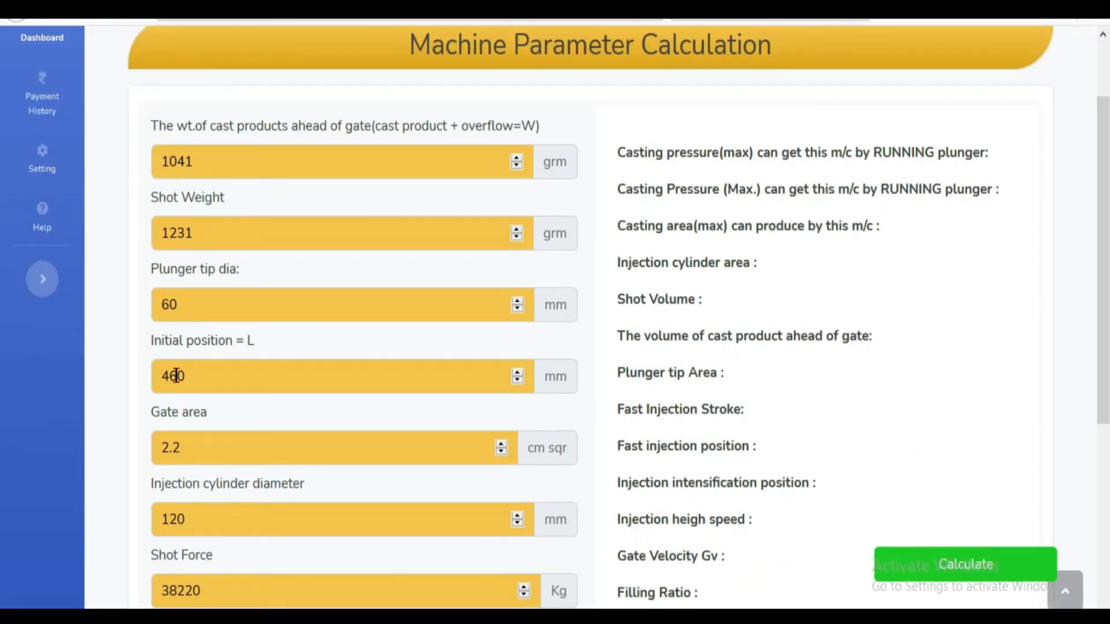
{"action": "scroll", "scroll_direction": "down", "scroll_amount": 3}
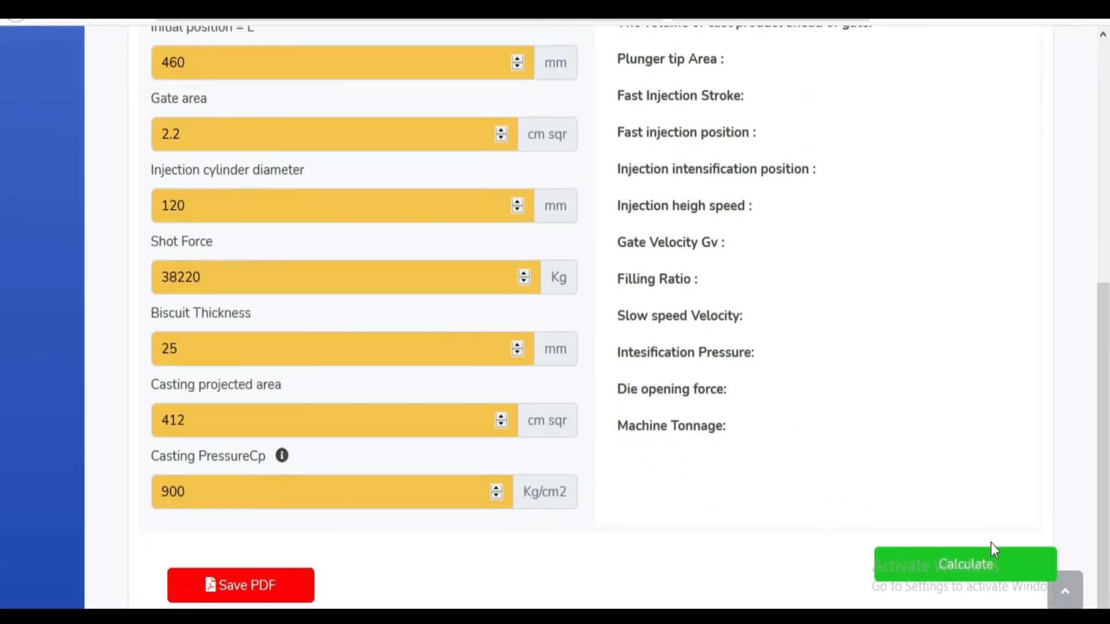
{"action": "left_click", "coordinate": [964, 565]}
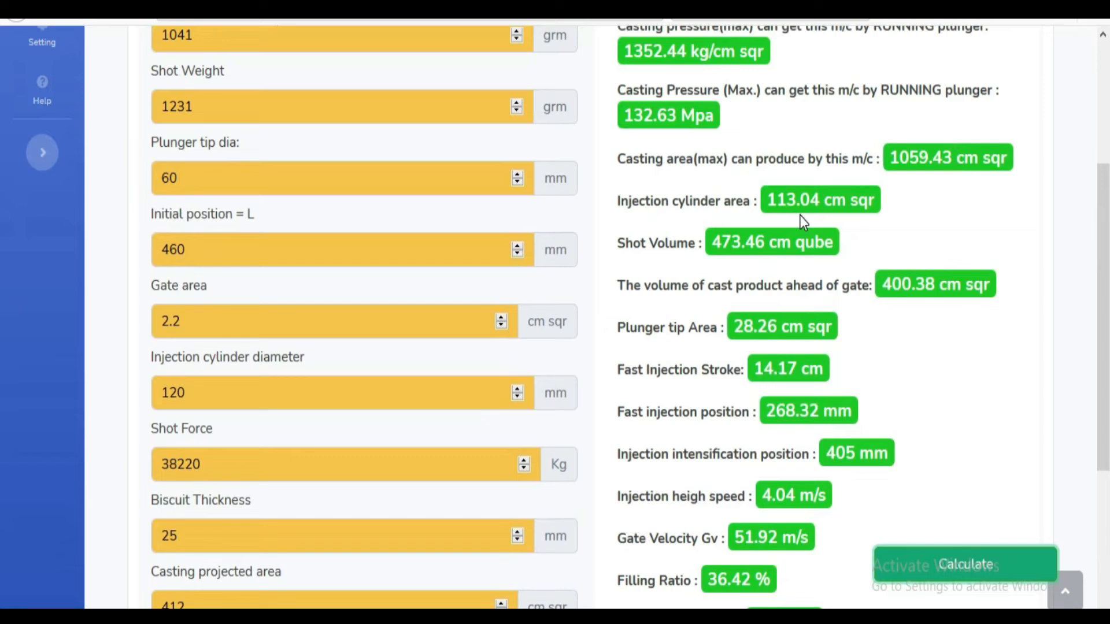
{"action": "scroll", "scroll_direction": "up", "scroll_amount": 3}
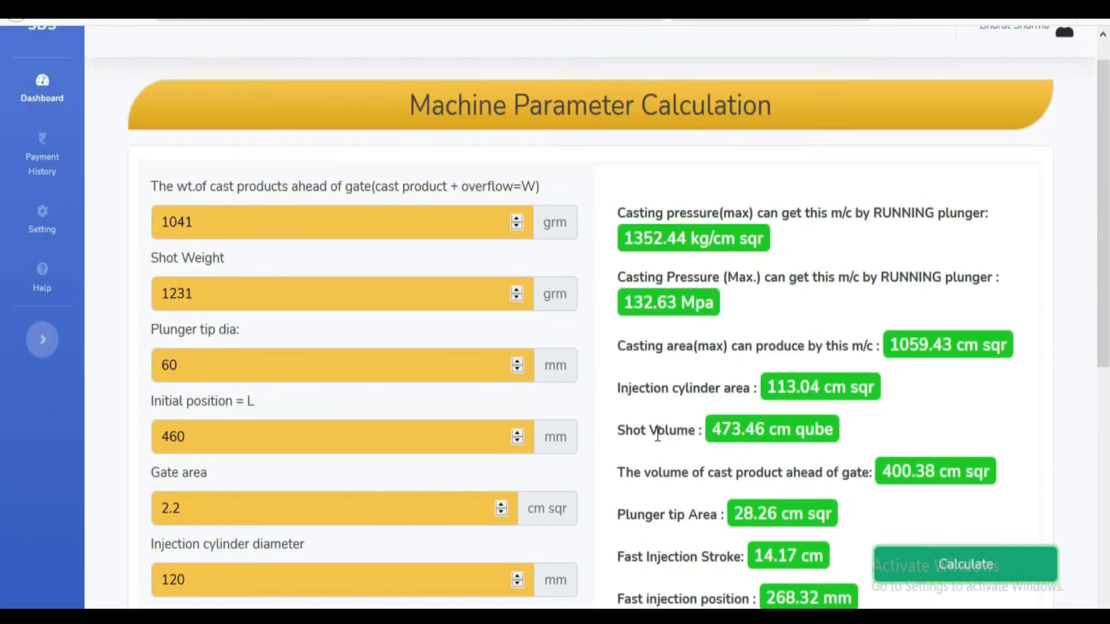
{"action": "scroll", "scroll_direction": "down", "scroll_amount": 3}
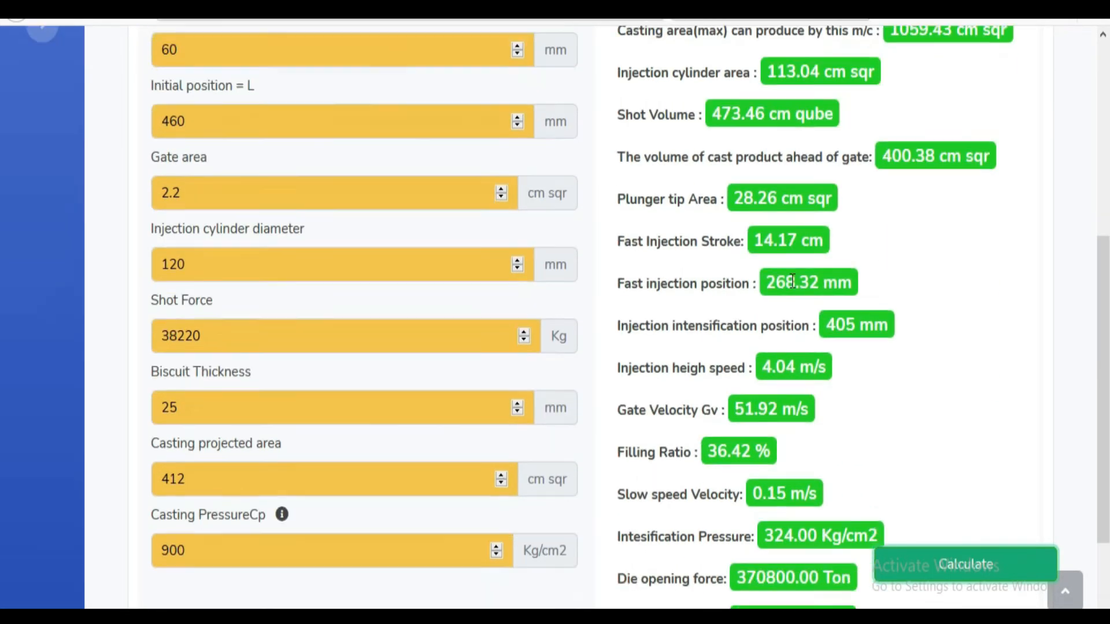
{"action": "scroll", "scroll_direction": "down", "scroll_amount": 3}
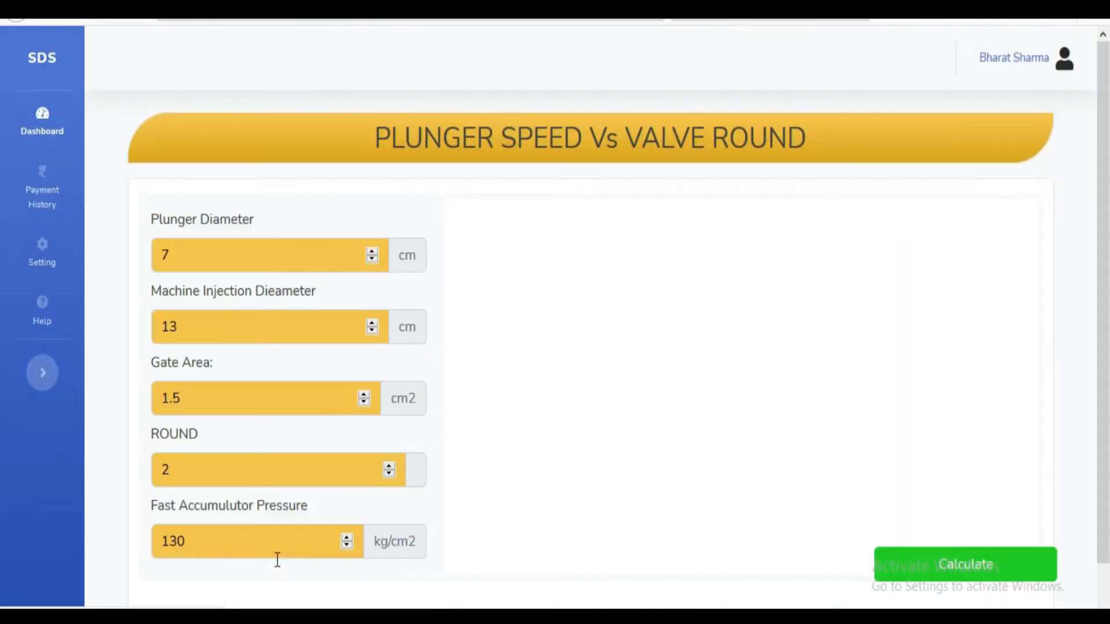
Generate the plunger speed versus valve round chart for round 3
{"action": "left_click", "coordinate": [964, 564]}
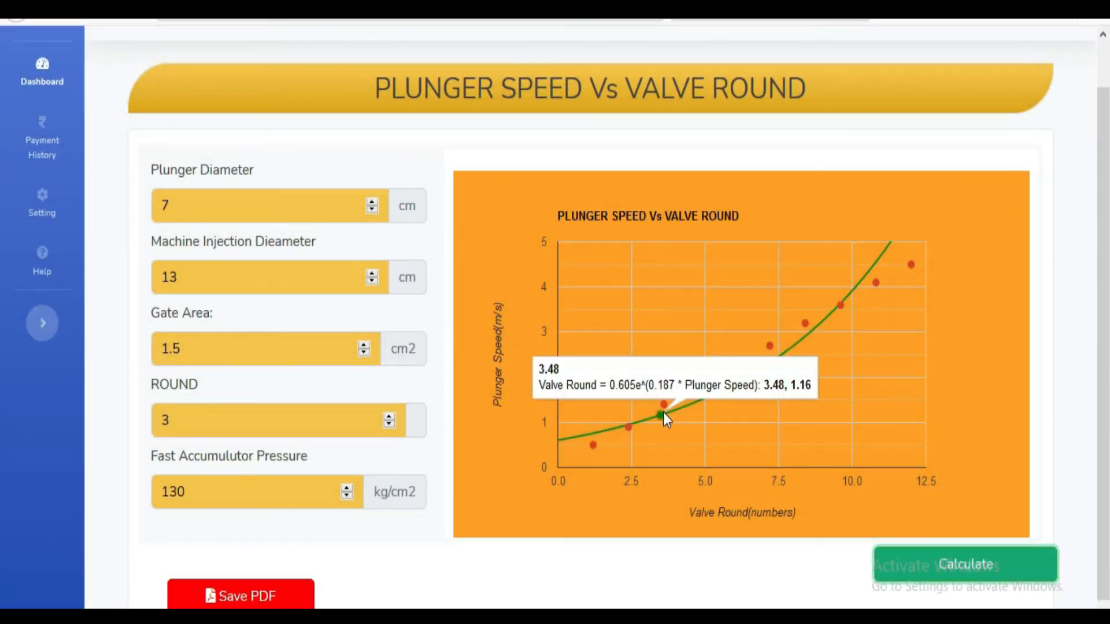
{"action": "mouse_move", "coordinate": [714, 393]}
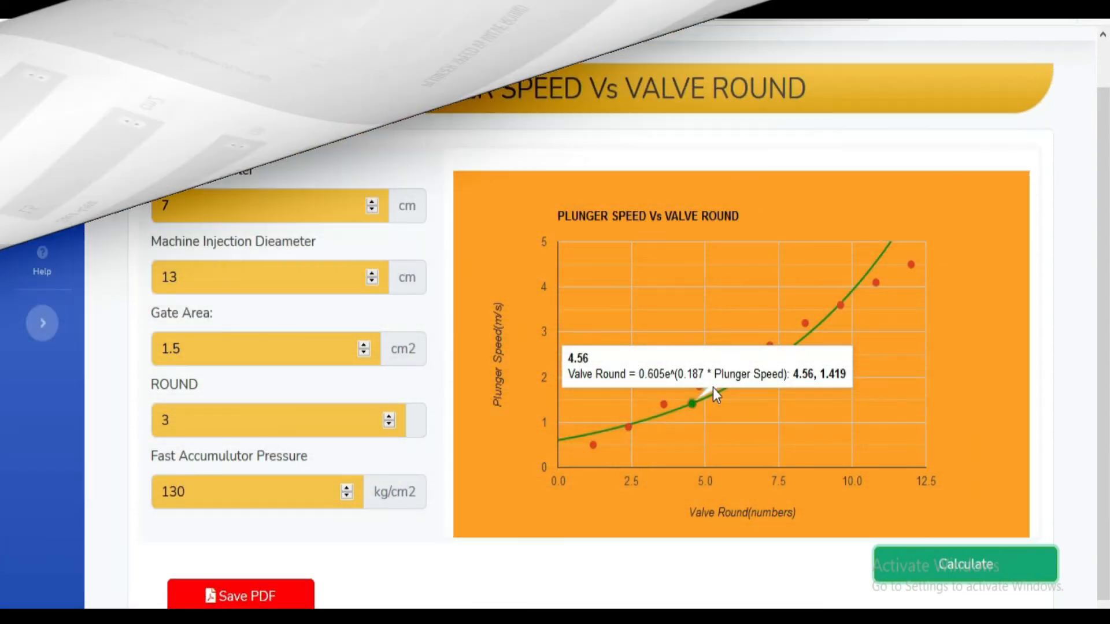
{"action": "mouse_move", "coordinate": [882, 253]}
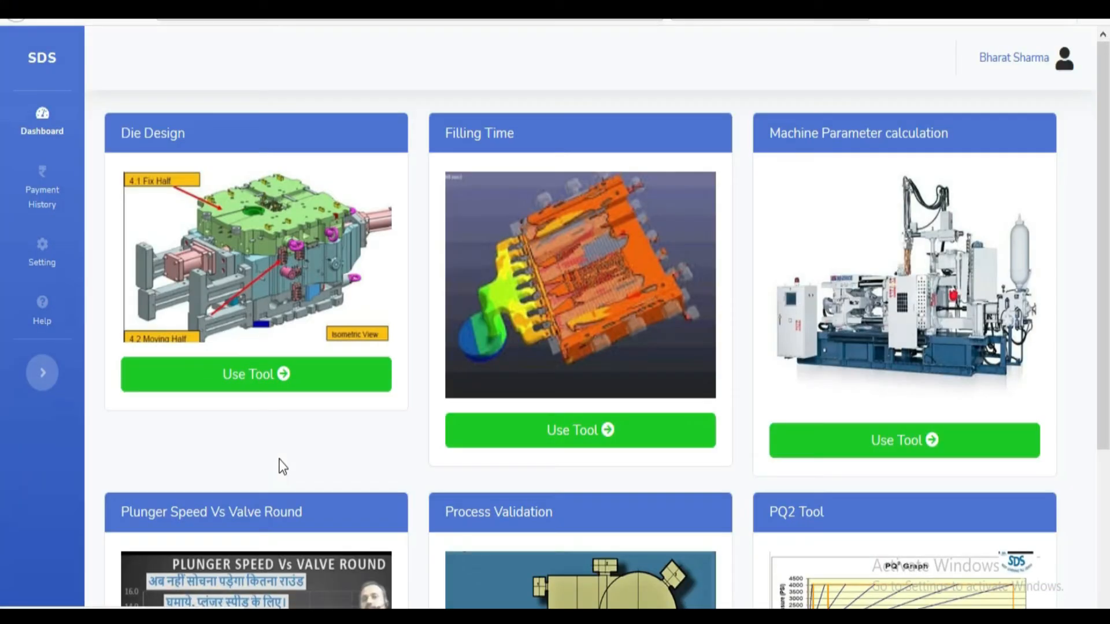
Run Process Validation with a Case-1 machine tonnage to plot metal pressure vs flowrate²
{"action": "scroll", "scroll_direction": "down", "scroll_amount": 3}
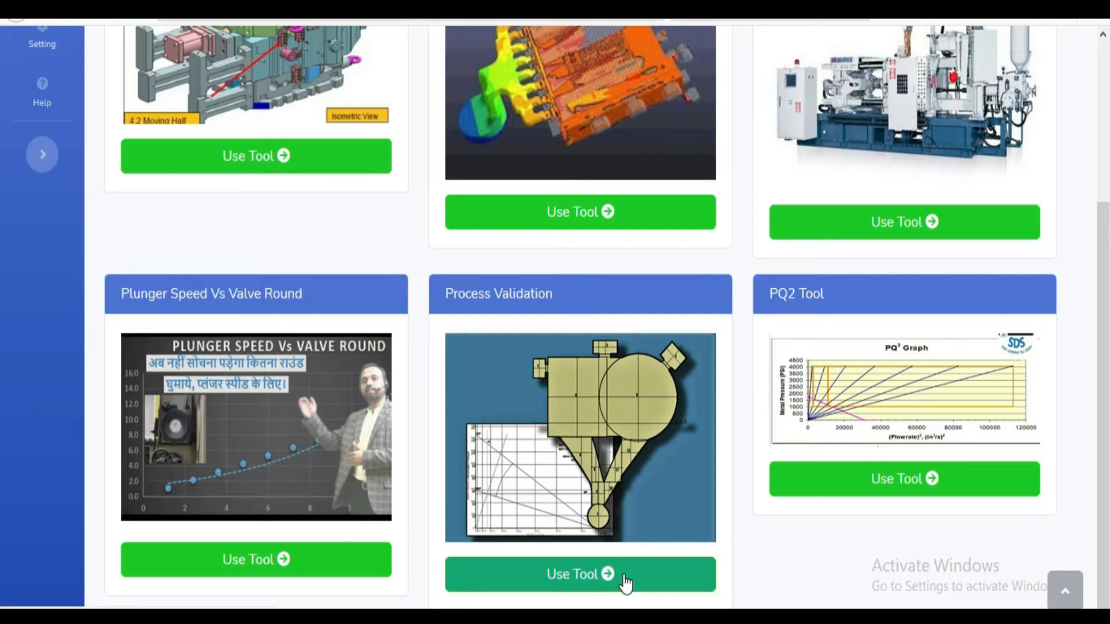
{"action": "left_click", "coordinate": [579, 574]}
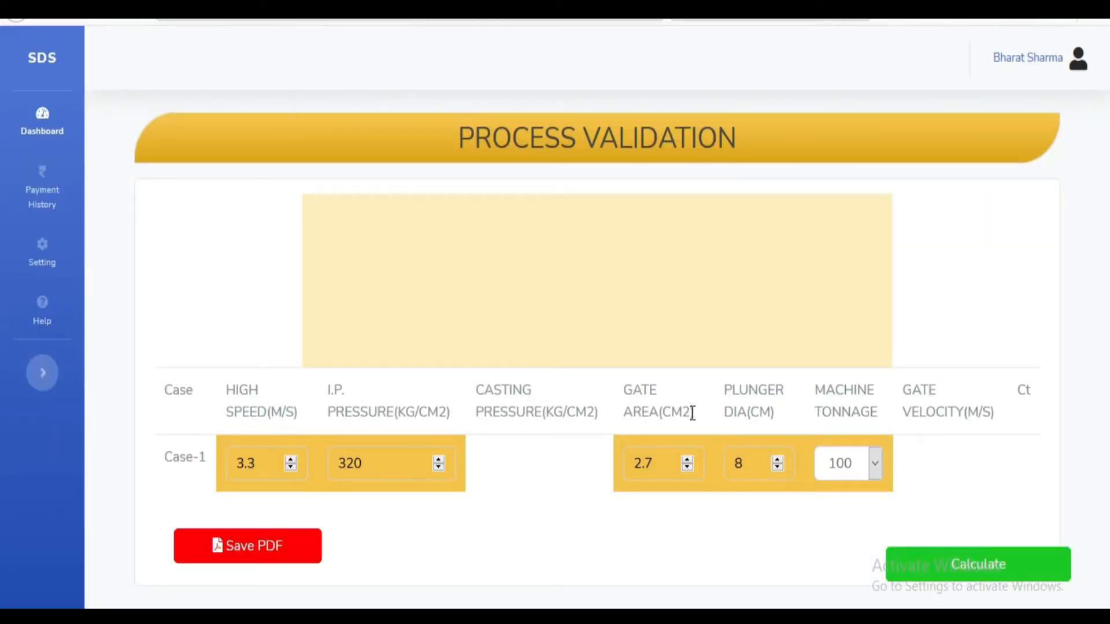
{"action": "left_click", "coordinate": [873, 462]}
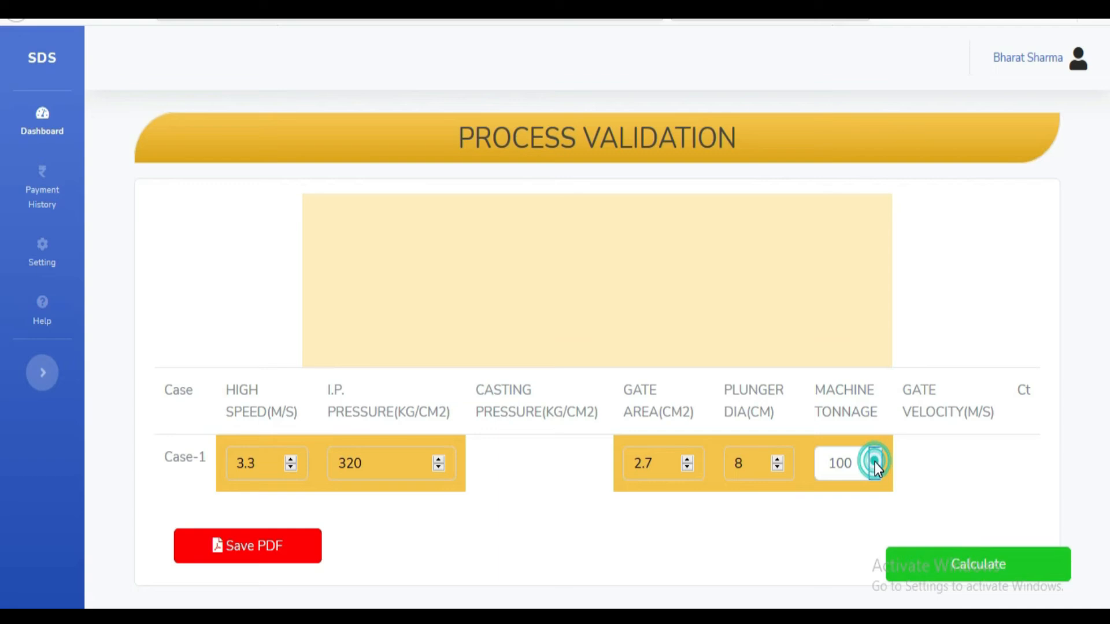
{"action": "left_click", "coordinate": [875, 462]}
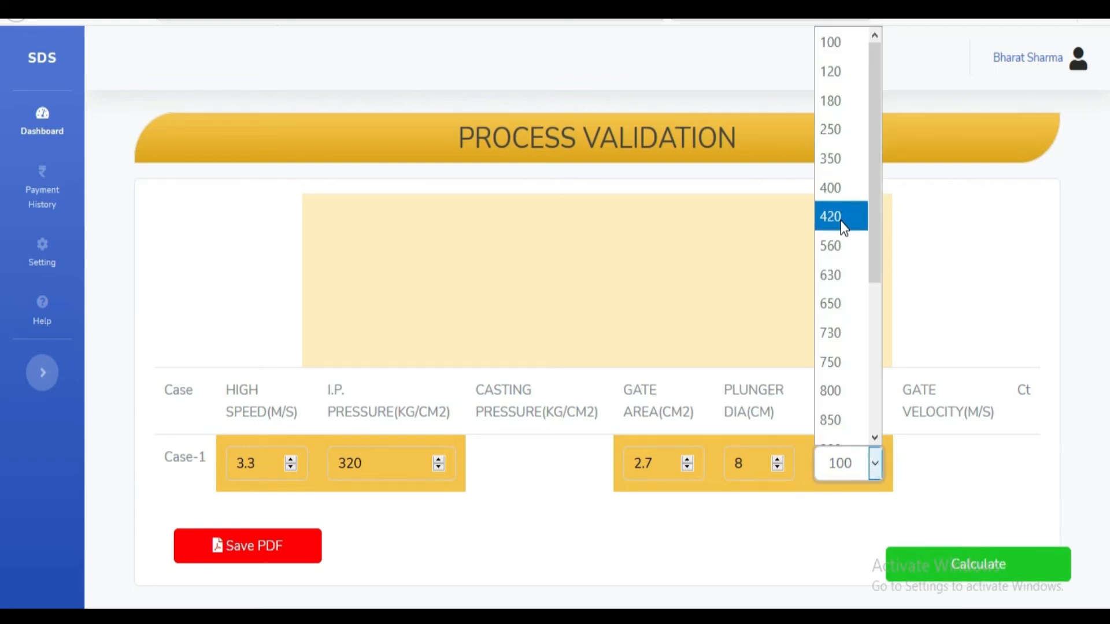
{"action": "left_click", "coordinate": [978, 564]}
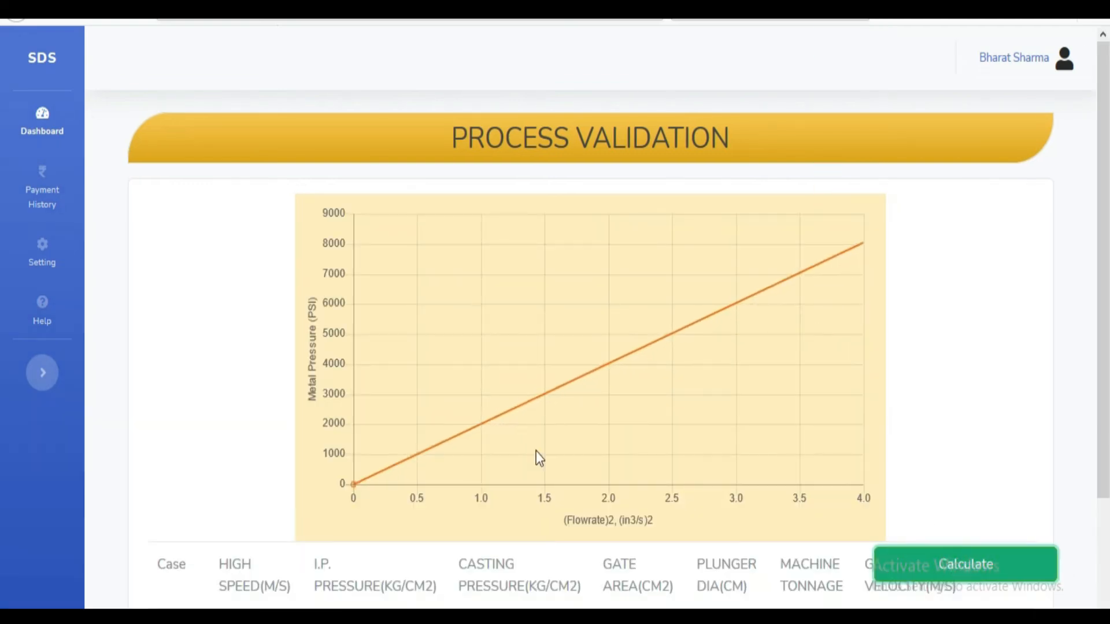
{"action": "scroll", "scroll_direction": "down", "scroll_amount": 3}
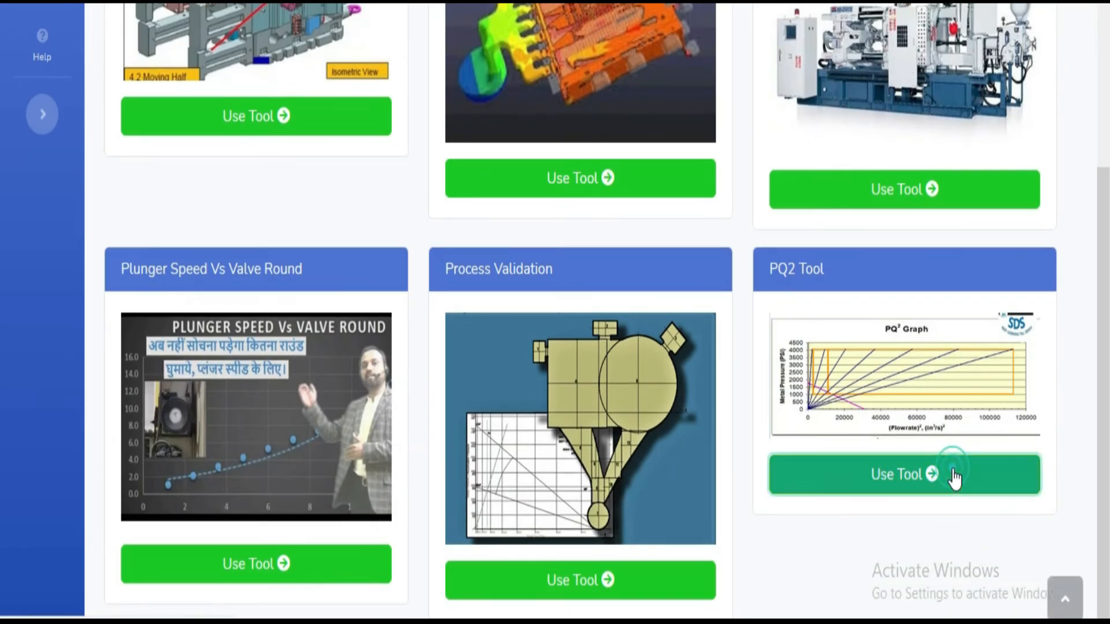
Calculate the PQ2 diagram for Aluminium, giving max metal pressure 2066.33 psi
{"action": "left_click", "coordinate": [257, 563]}
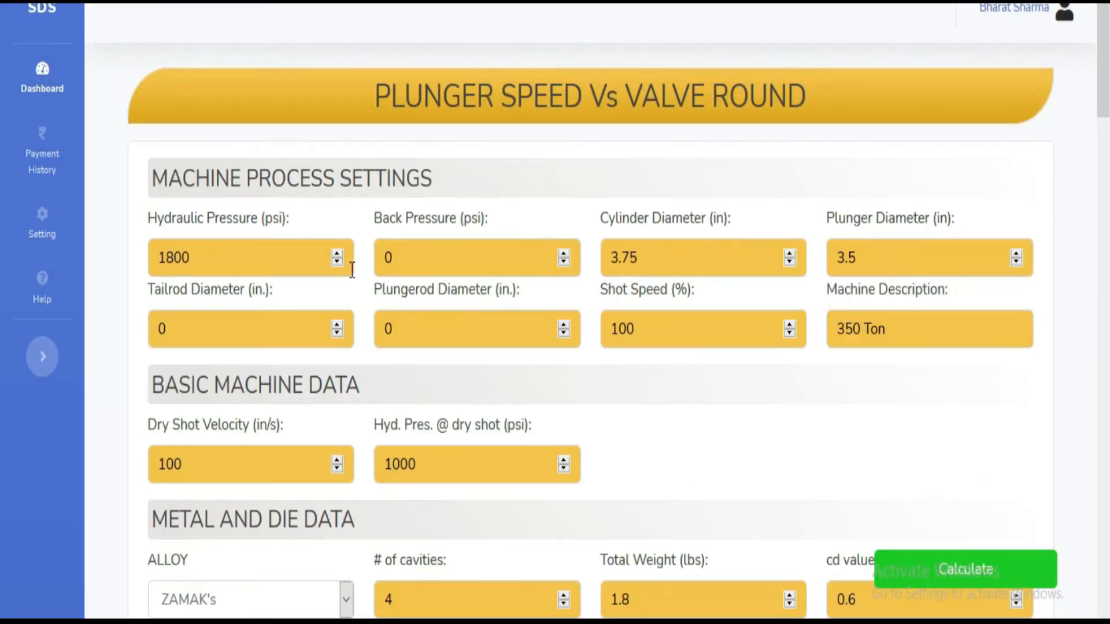
{"action": "mouse_move", "coordinate": [282, 435]}
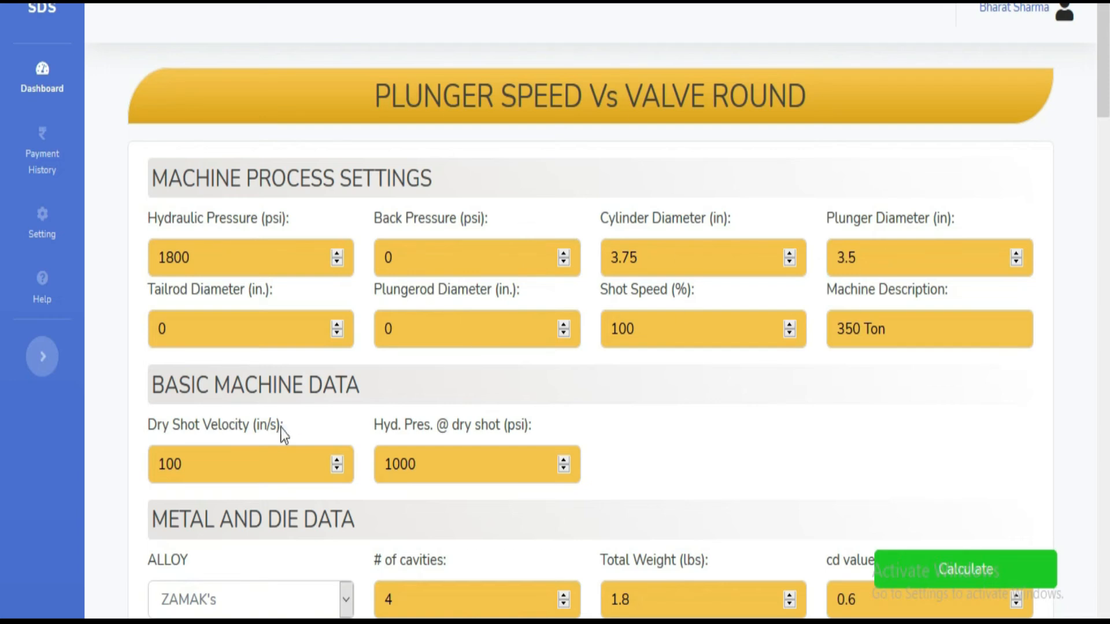
{"action": "scroll", "scroll_direction": "down", "scroll_amount": 3}
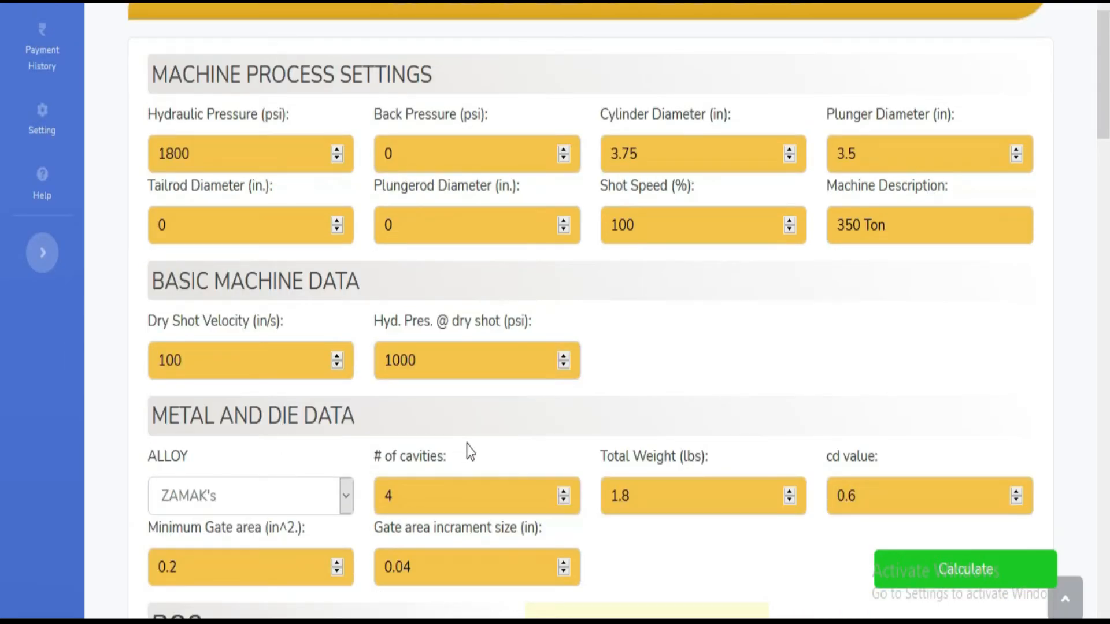
{"action": "left_click", "coordinate": [345, 496]}
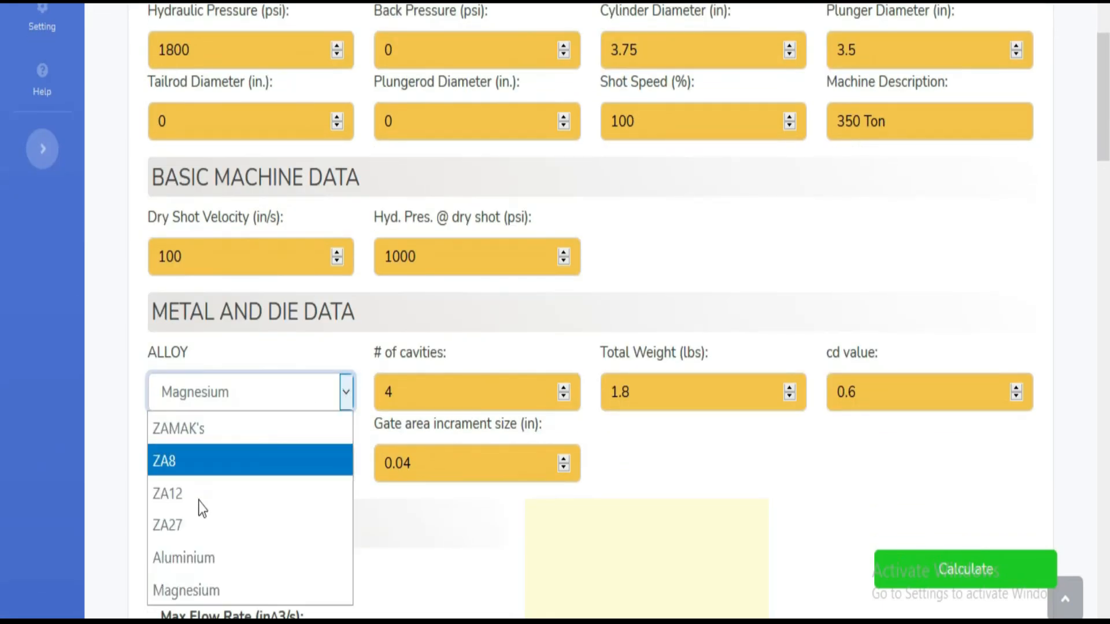
{"action": "left_click", "coordinate": [184, 557]}
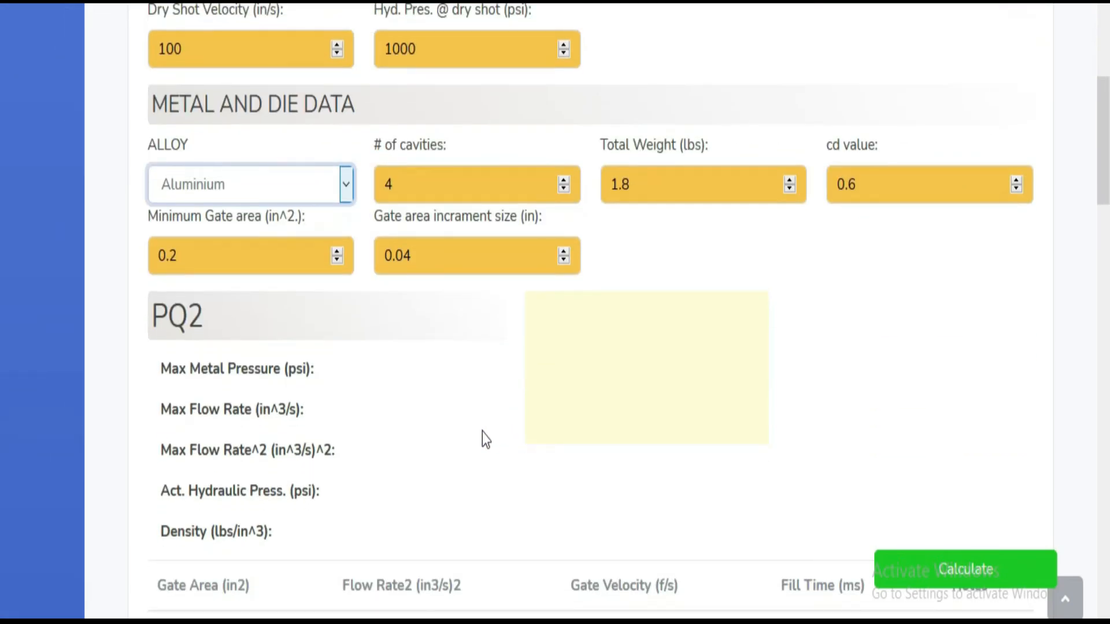
{"action": "left_click", "coordinate": [964, 568]}
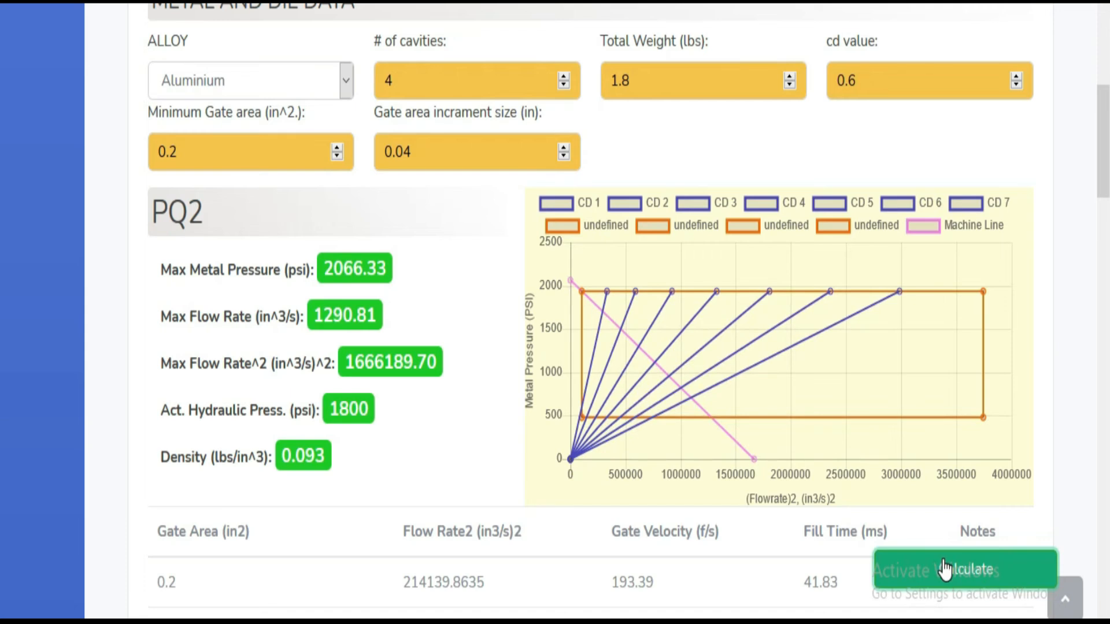
{"action": "scroll", "scroll_direction": "down", "scroll_amount": 3}
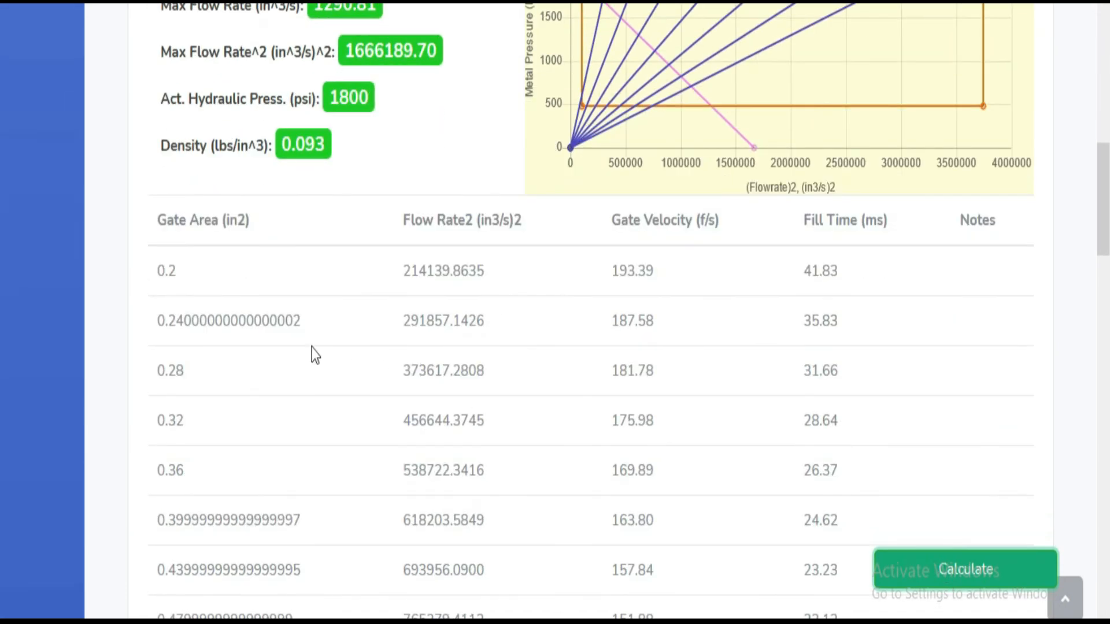
{"action": "mouse_move", "coordinate": [838, 314]}
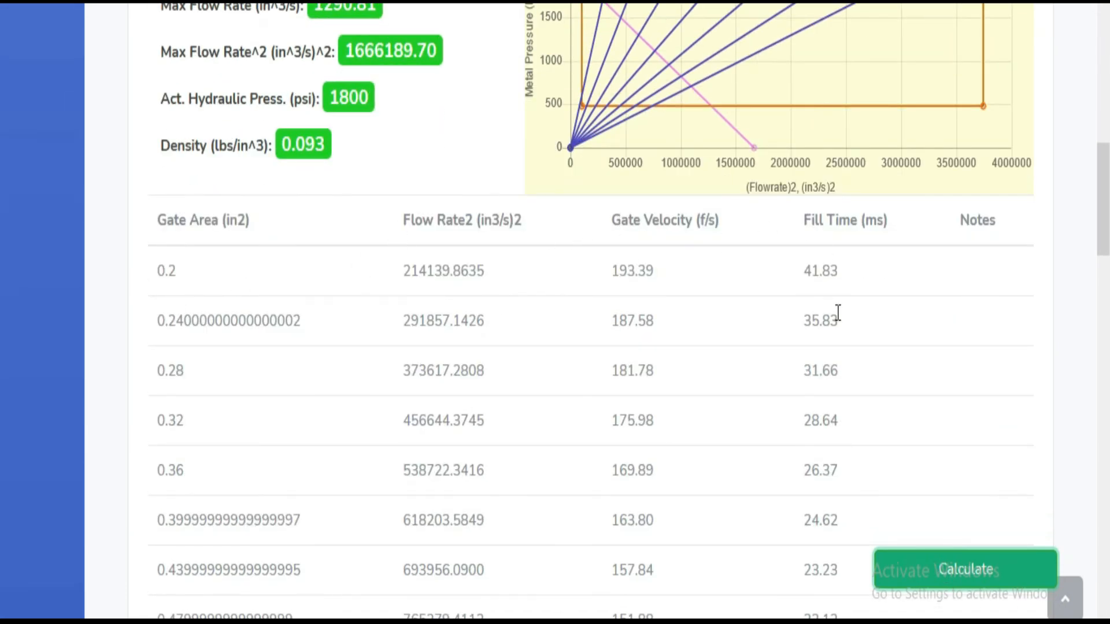
{"action": "scroll", "scroll_direction": "down", "scroll_amount": 3}
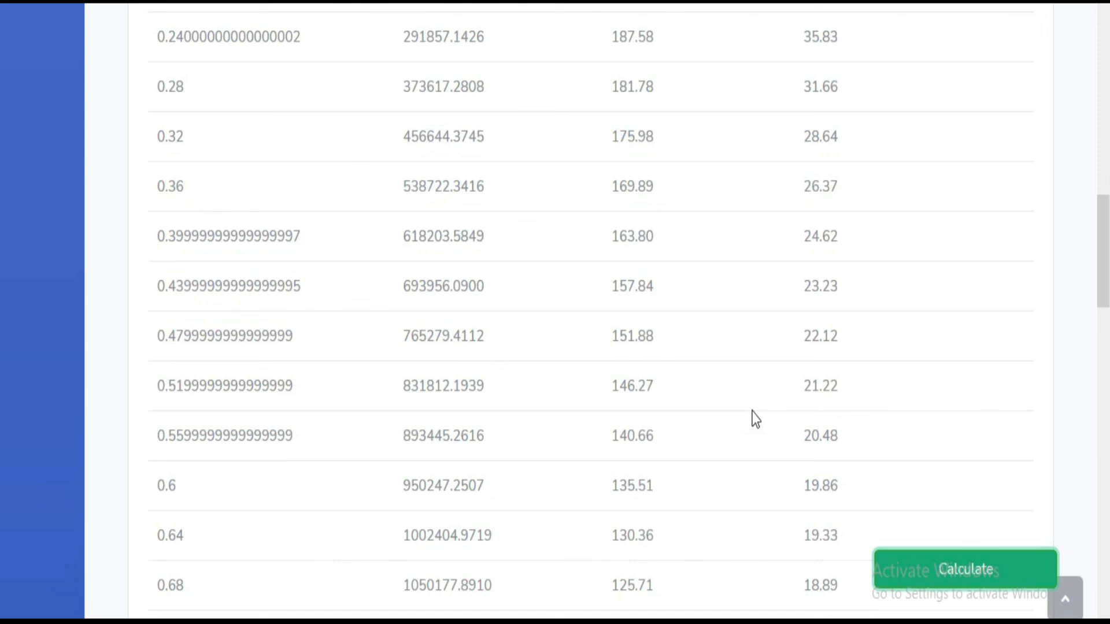
{"action": "scroll", "scroll_direction": "up", "scroll_amount": 3}
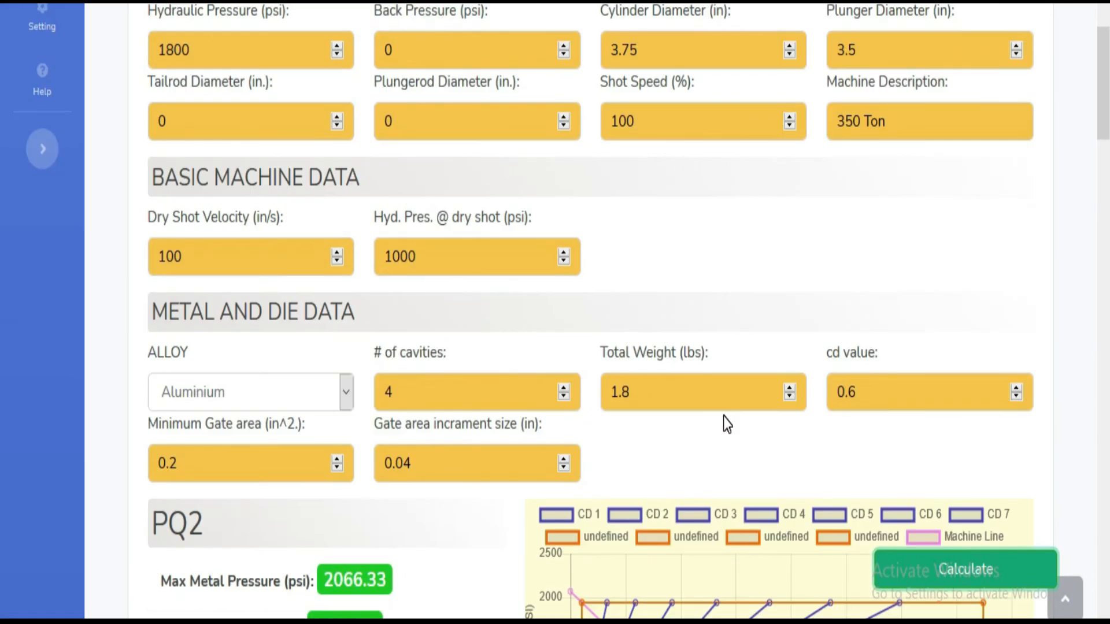
{"action": "scroll", "scroll_direction": "down", "scroll_amount": 3}
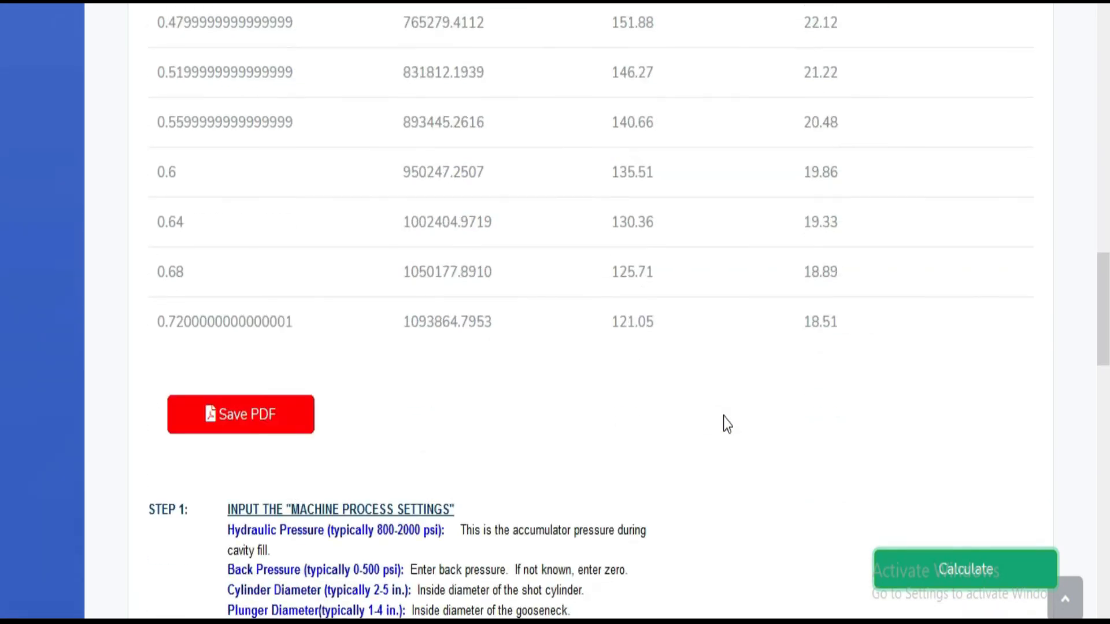
{"action": "scroll", "scroll_direction": "up", "scroll_amount": 3}
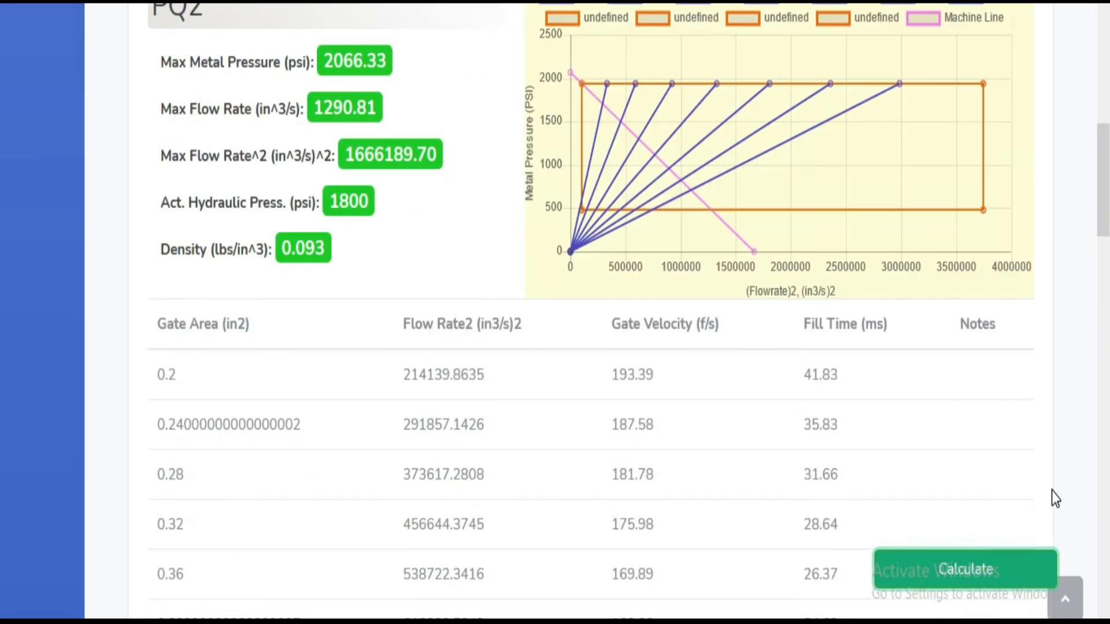
{"action": "scroll", "scroll_direction": "down", "scroll_amount": 3}
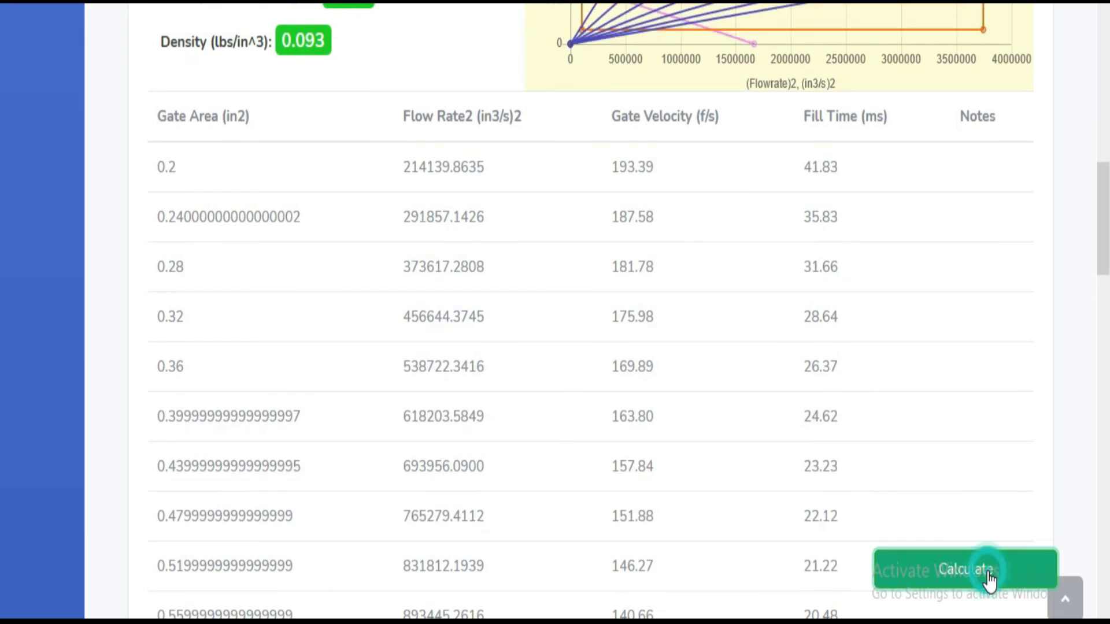
Review the recalculated PQ2 density 0.23 and the gate area UPQ/PQ notes
{"action": "scroll", "scroll_direction": "up", "scroll_amount": 3}
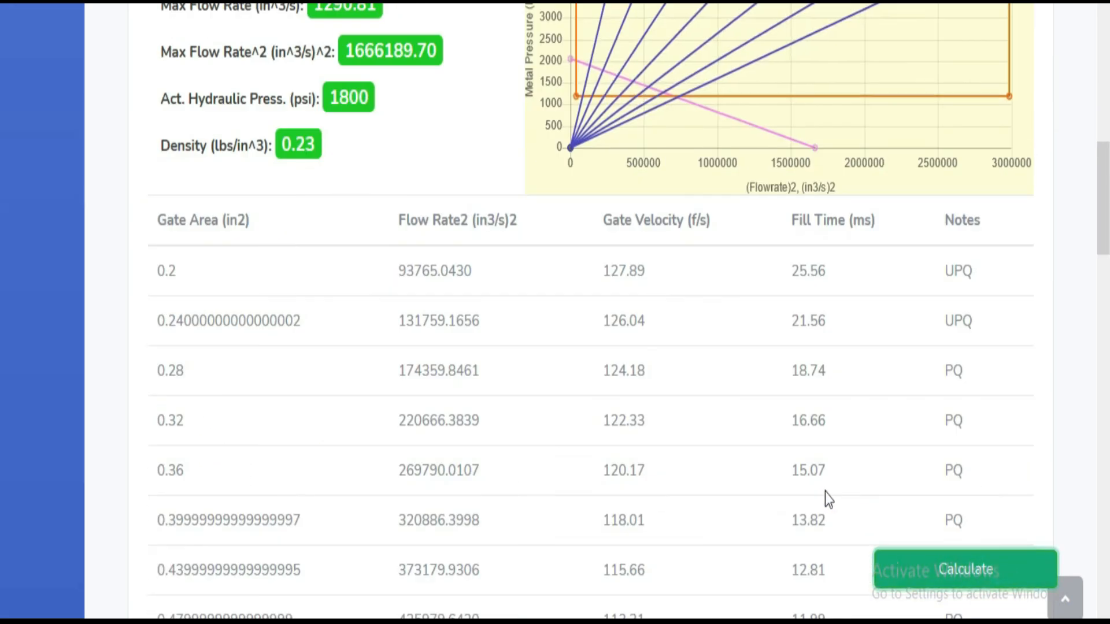
{"action": "scroll", "scroll_direction": "down", "scroll_amount": 3}
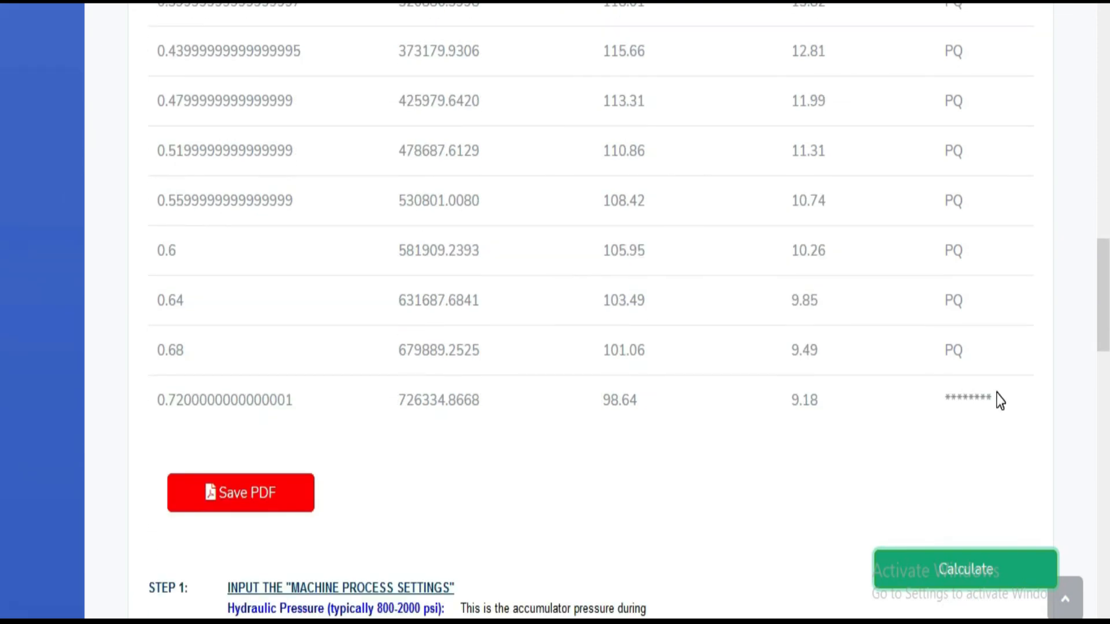
{"action": "mouse_move", "coordinate": [971, 332]}
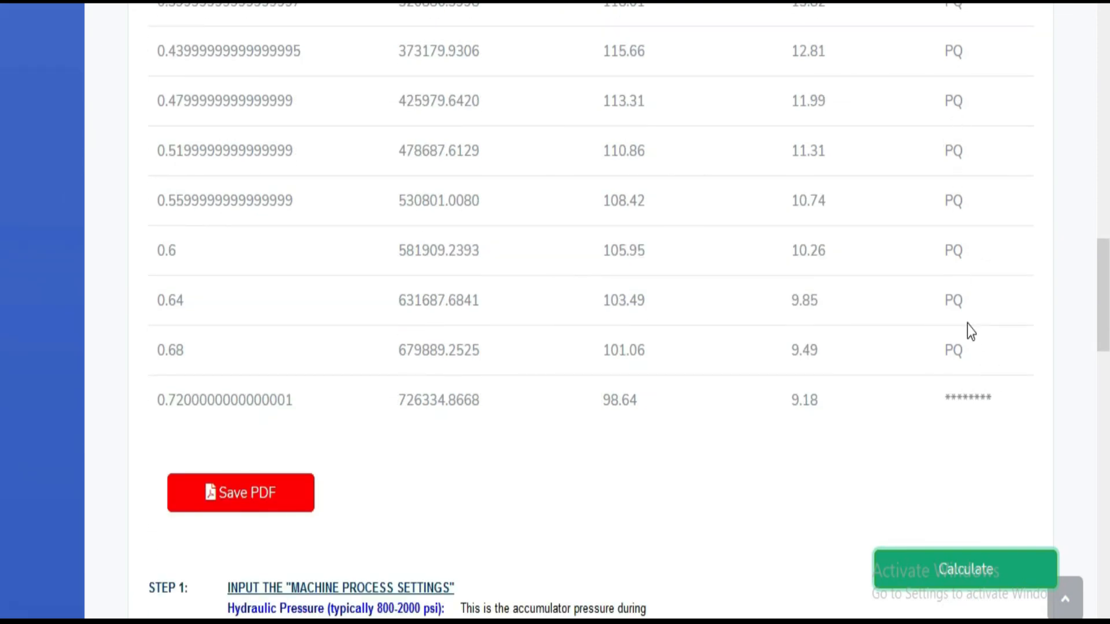